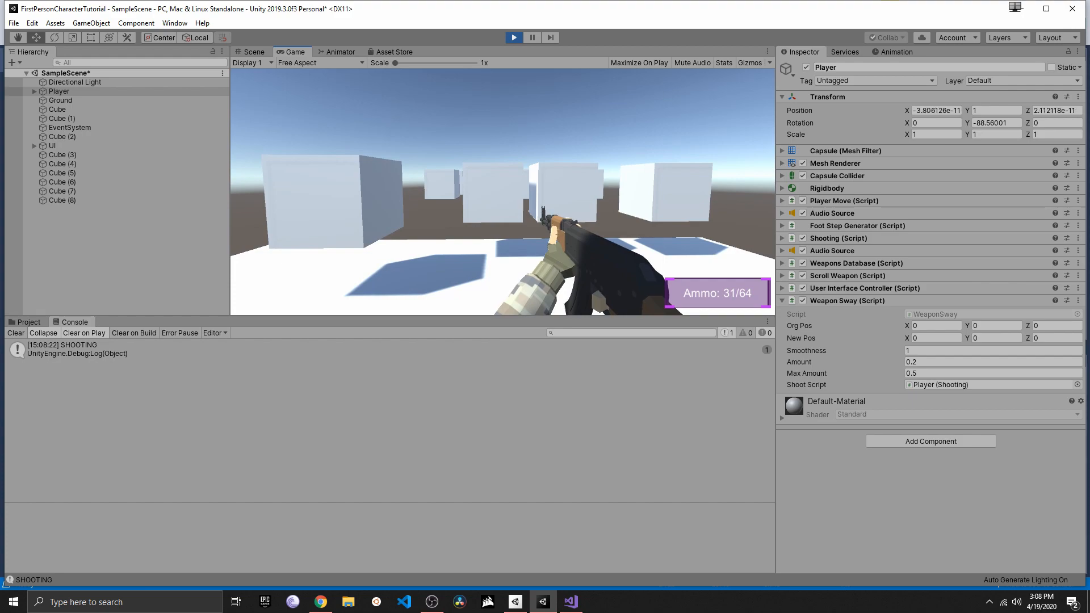
# Stop the running game so the editor returns to edit mode
pyautogui.click(319, 601)
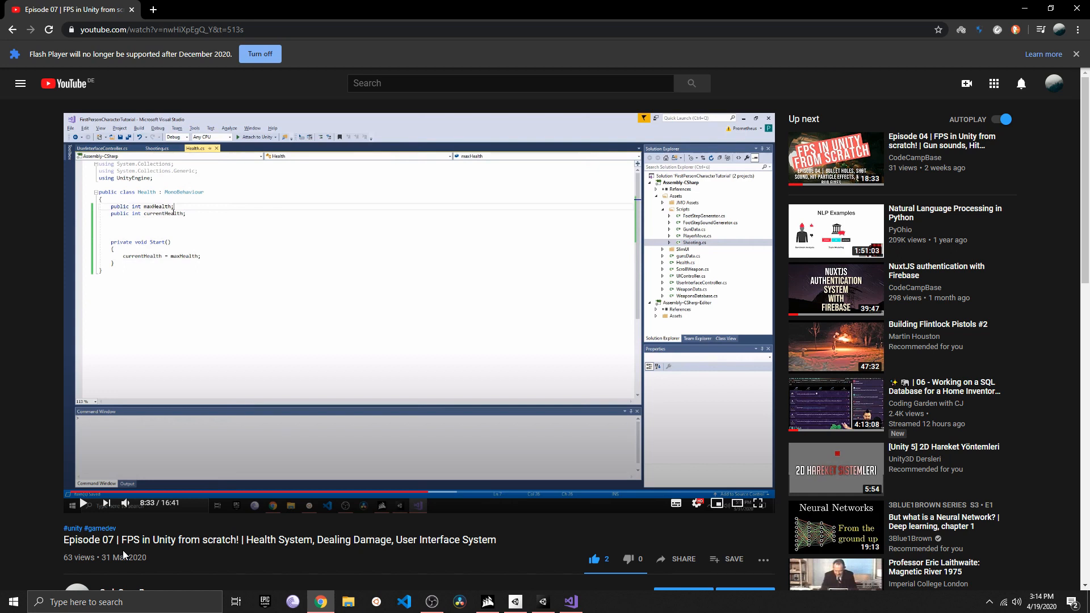
pyautogui.moveTo(124, 556)
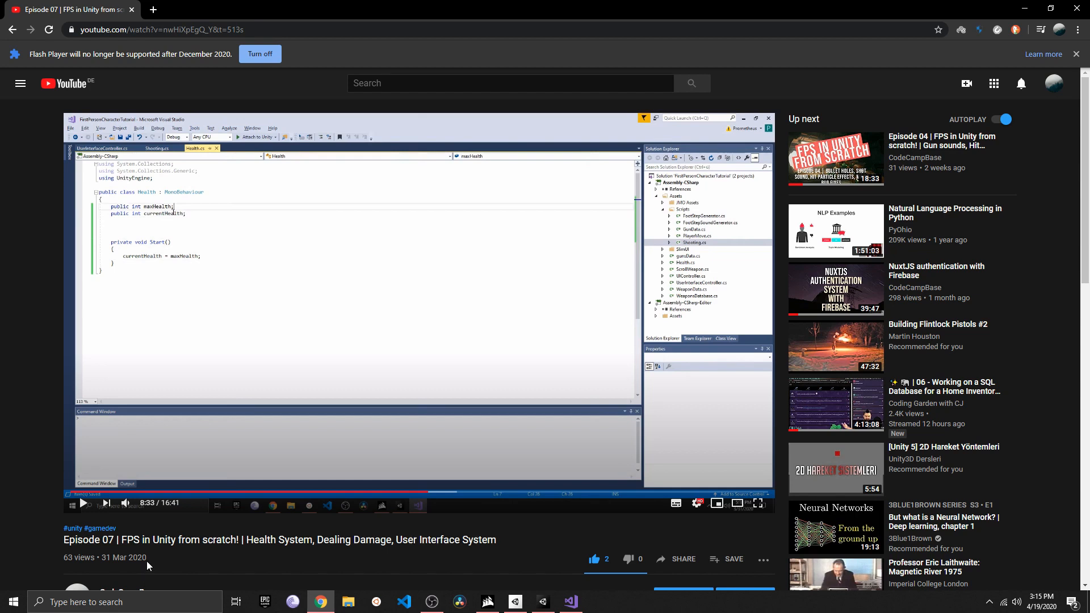
pyautogui.moveTo(173, 533)
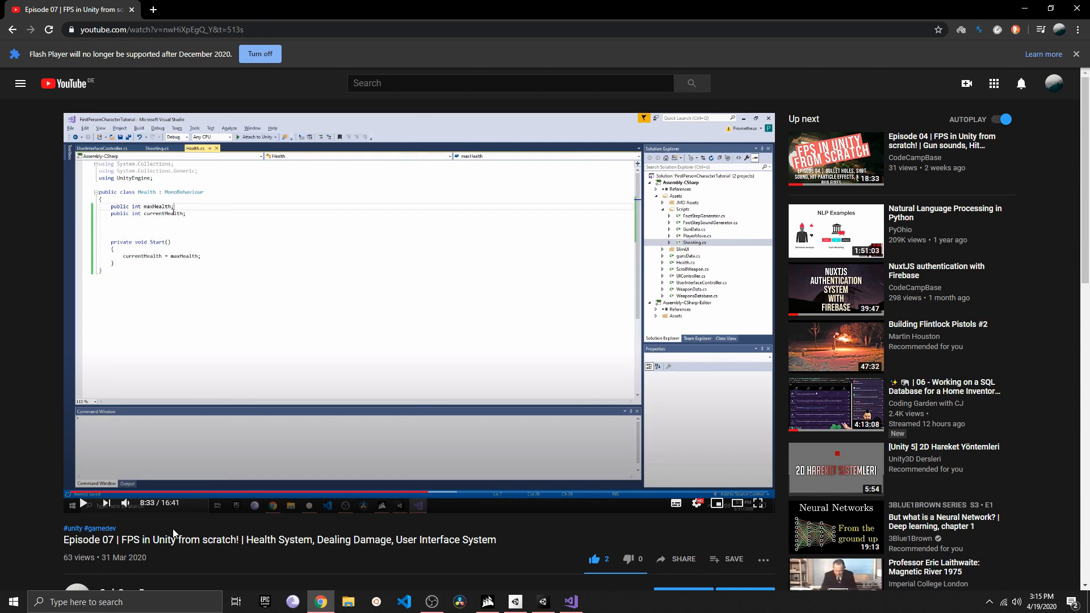
pyautogui.moveTo(62, 511)
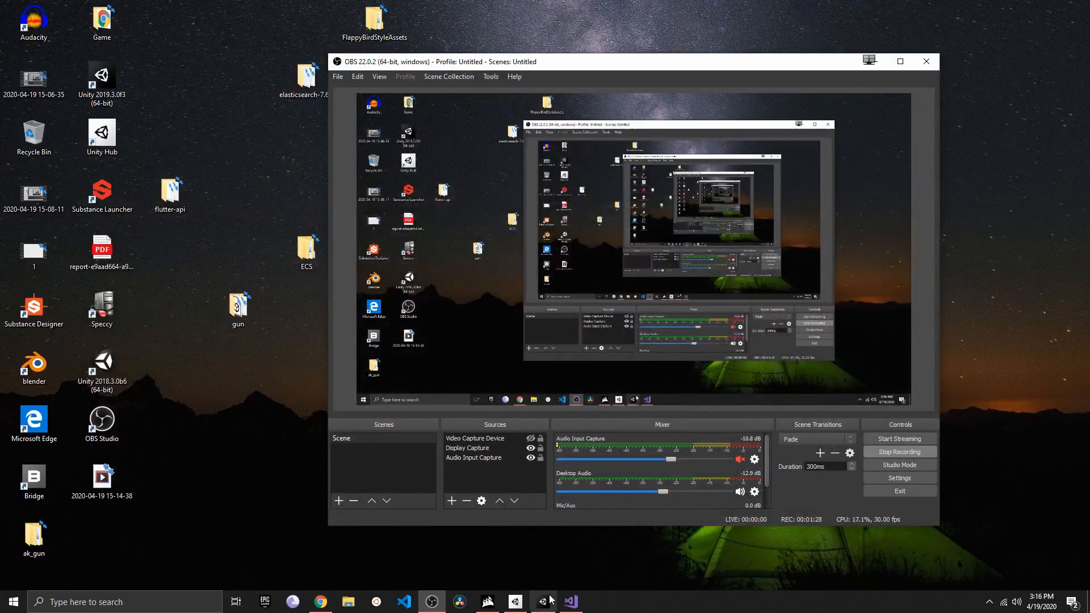
# Bring Unity forward and browse the Asset Store's My Assets list down to the Low Poly FPS Pack
pyautogui.click(541, 602)
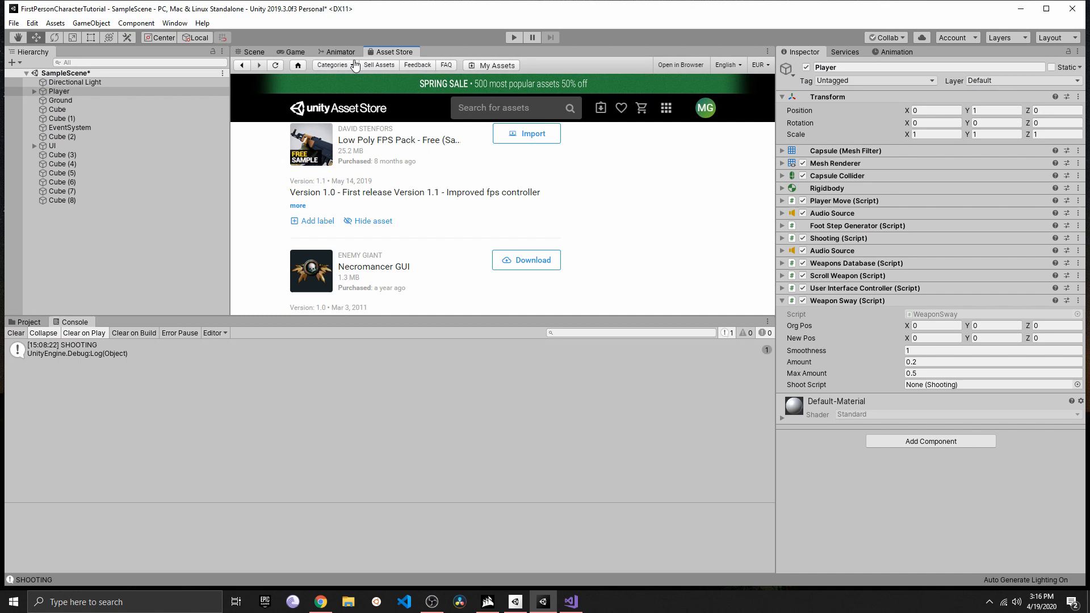
pyautogui.moveTo(205, 56)
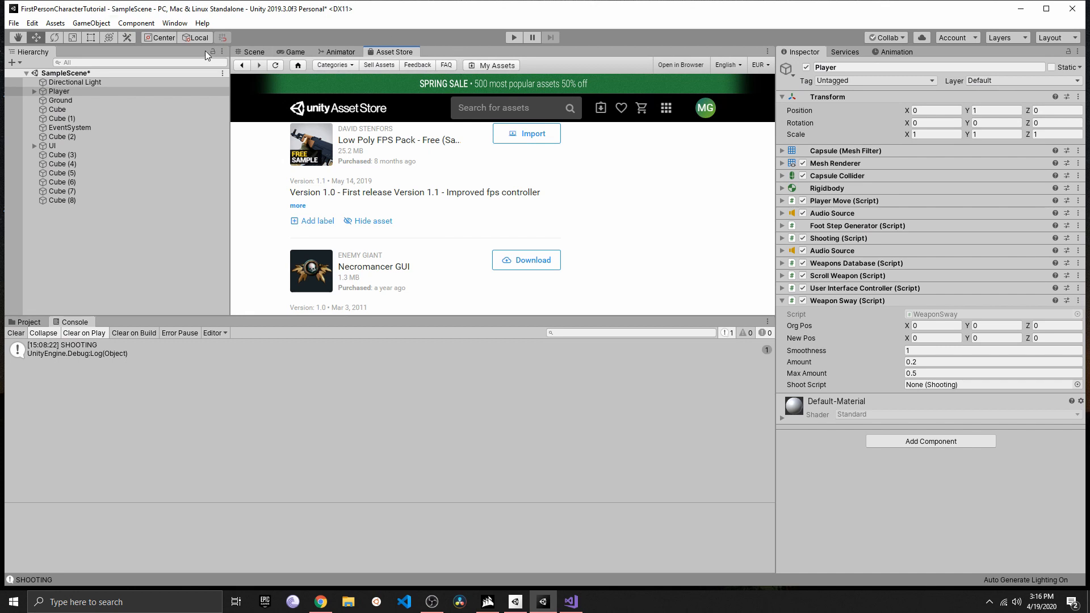
pyautogui.click(175, 22)
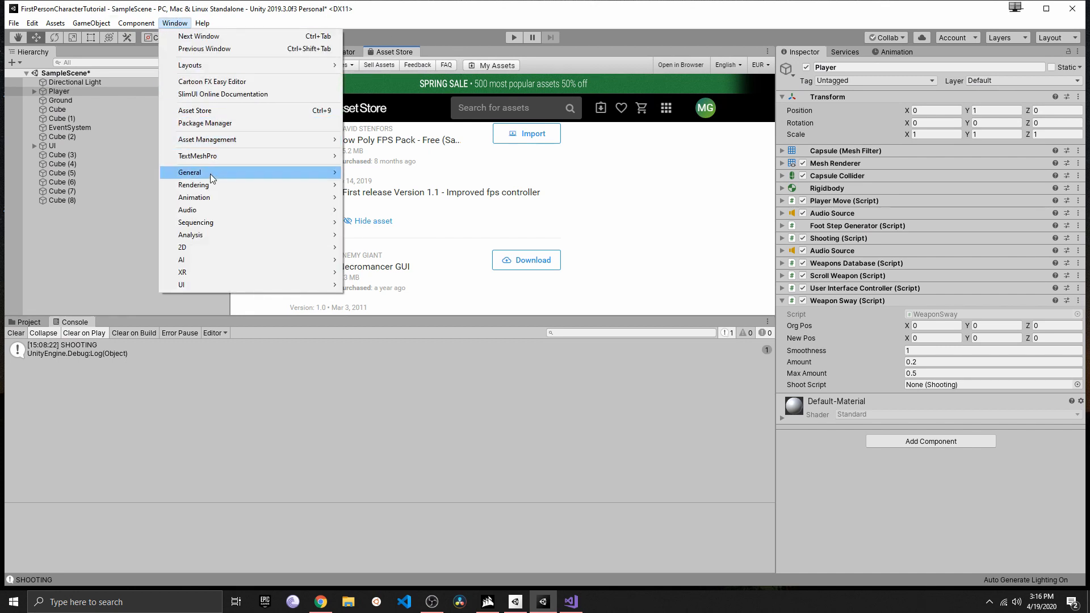
pyautogui.moveTo(400, 54)
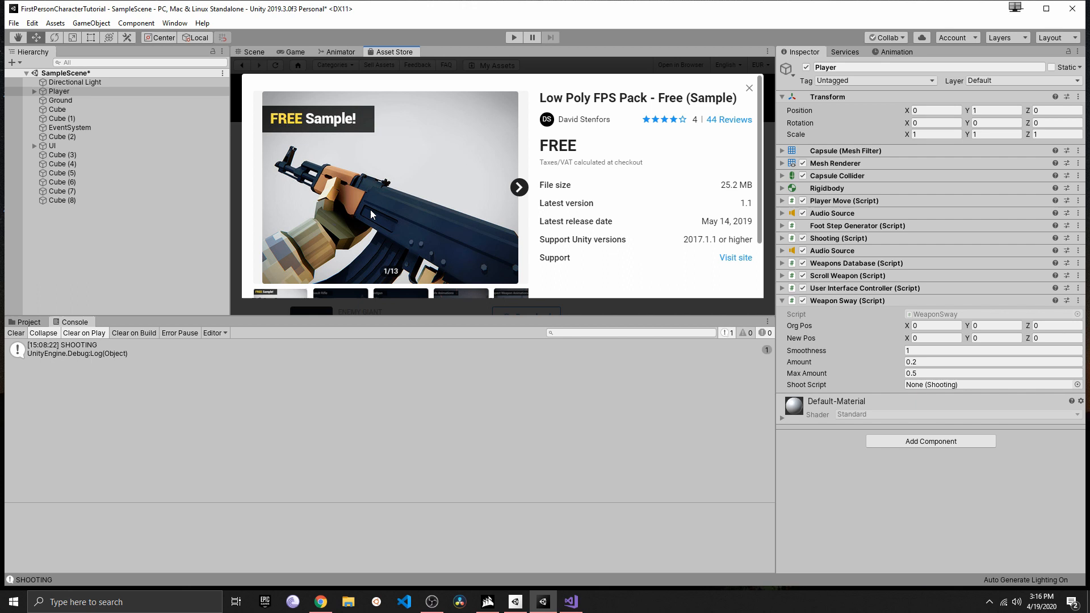
pyautogui.moveTo(429, 175)
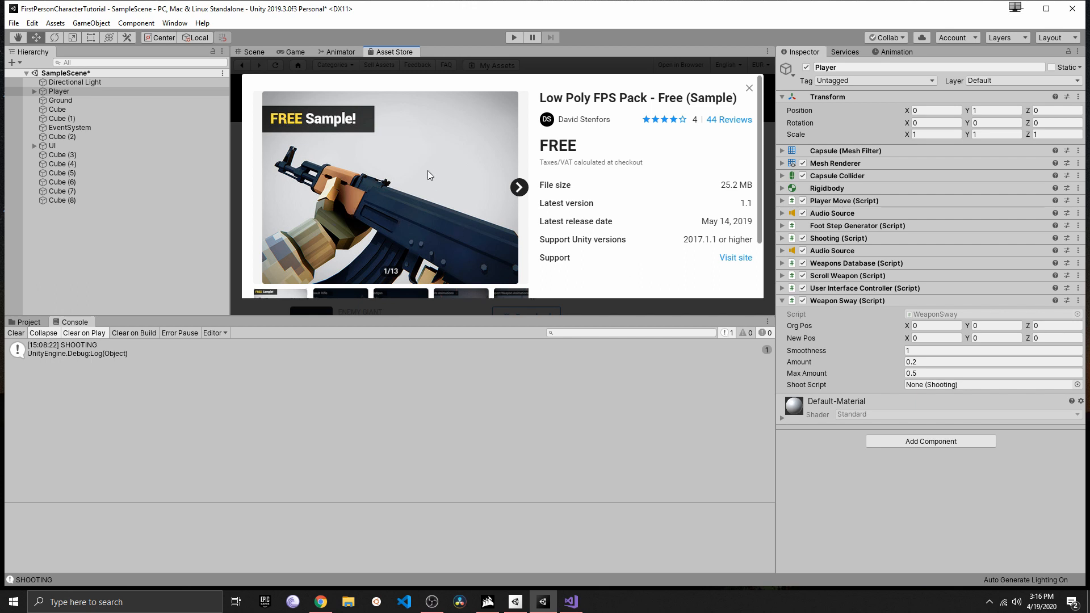
pyautogui.scroll(-3)
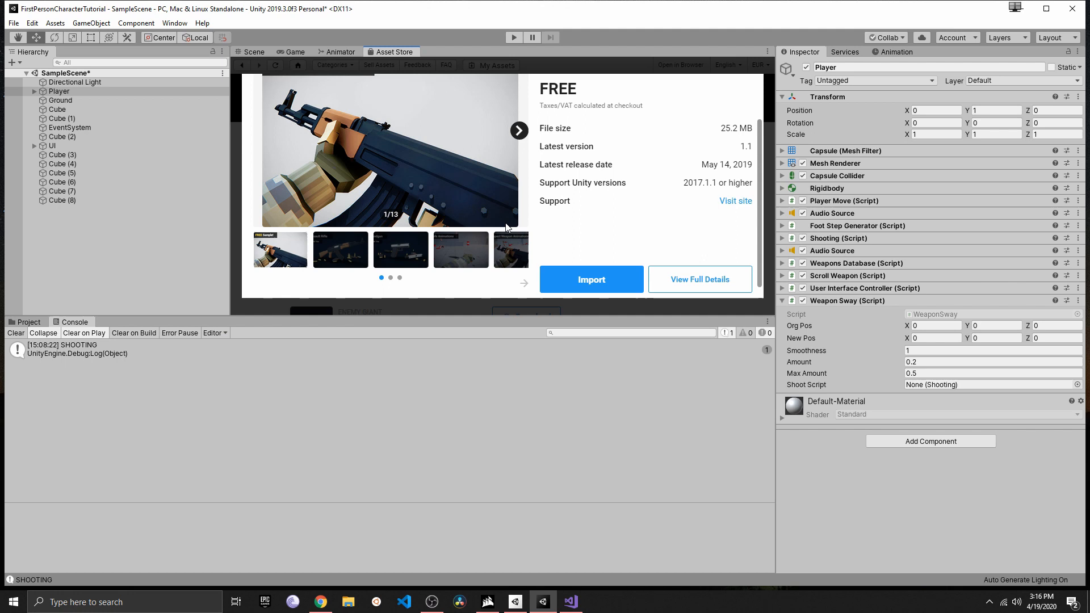
pyautogui.moveTo(444, 183)
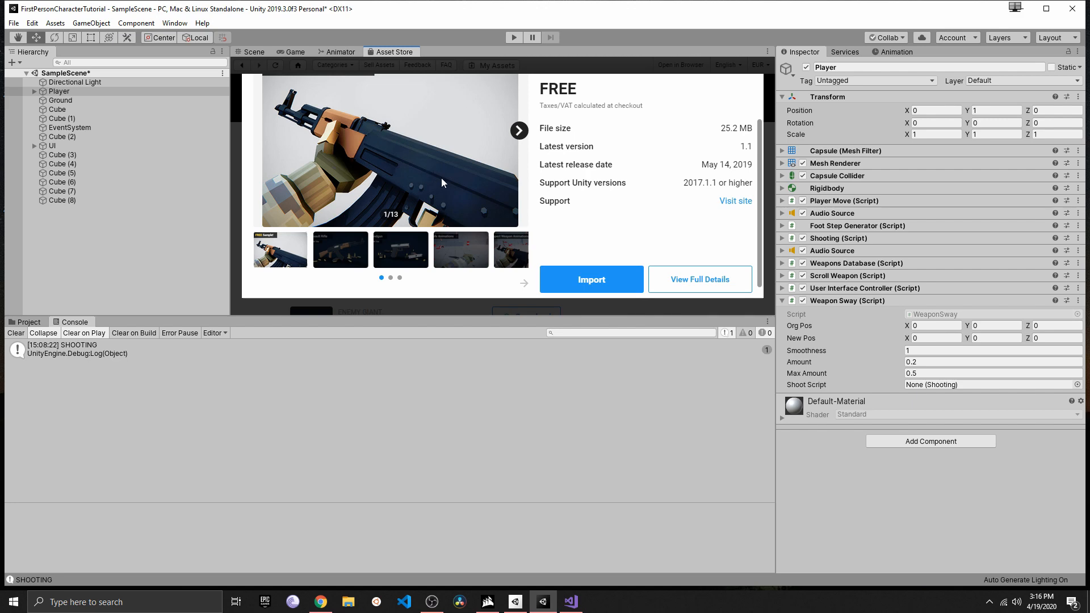
pyautogui.moveTo(502, 195)
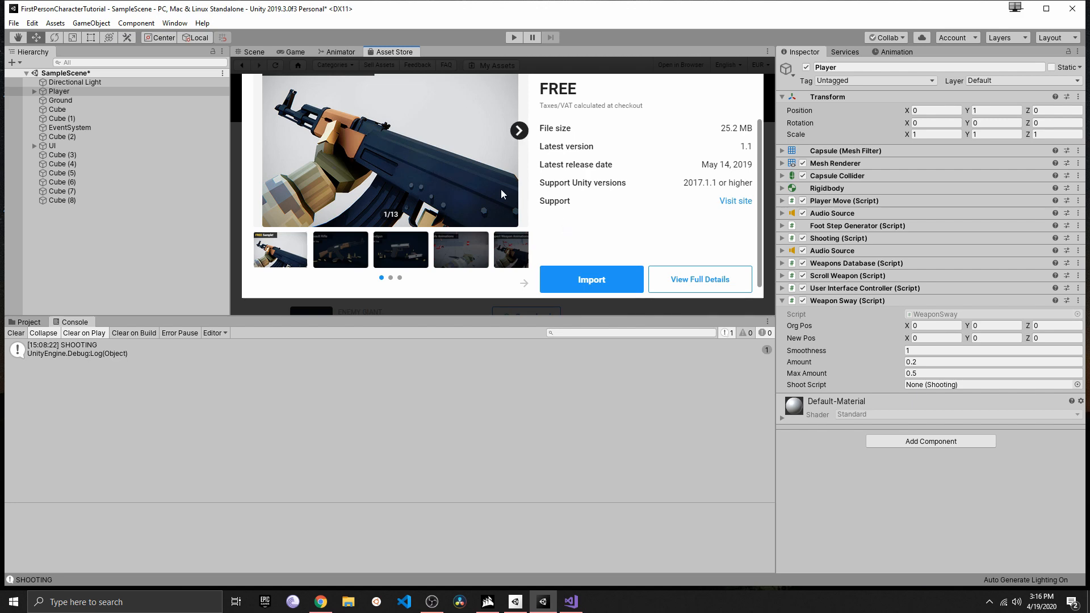
pyautogui.moveTo(608, 259)
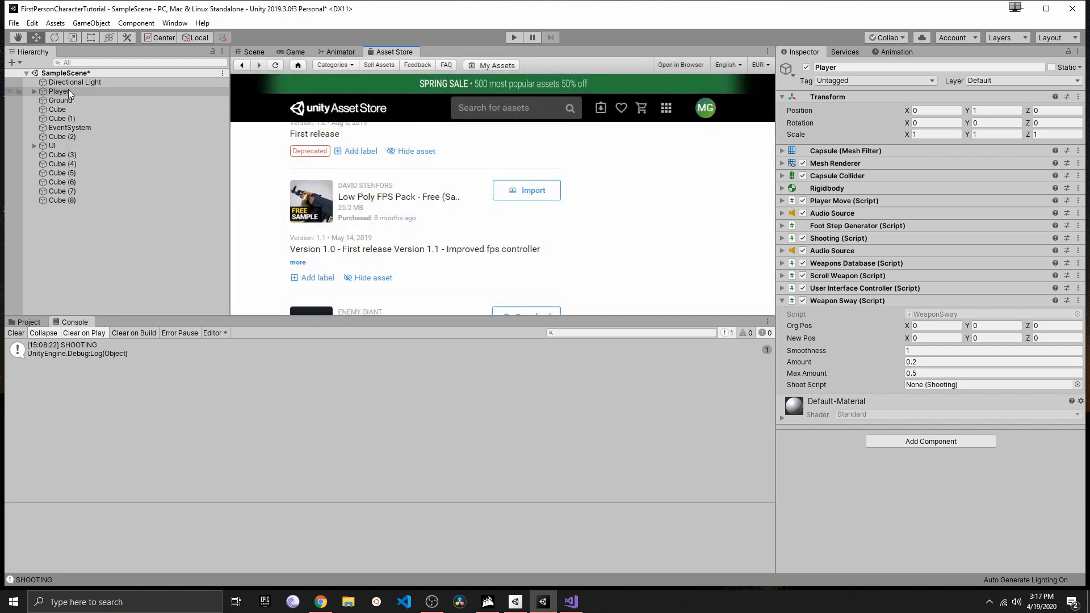
# Navigate the pack's Components > Meshes > Arms > Assault_Rifle_01 folder and expand Player to reach gunhold
pyautogui.click(28, 321)
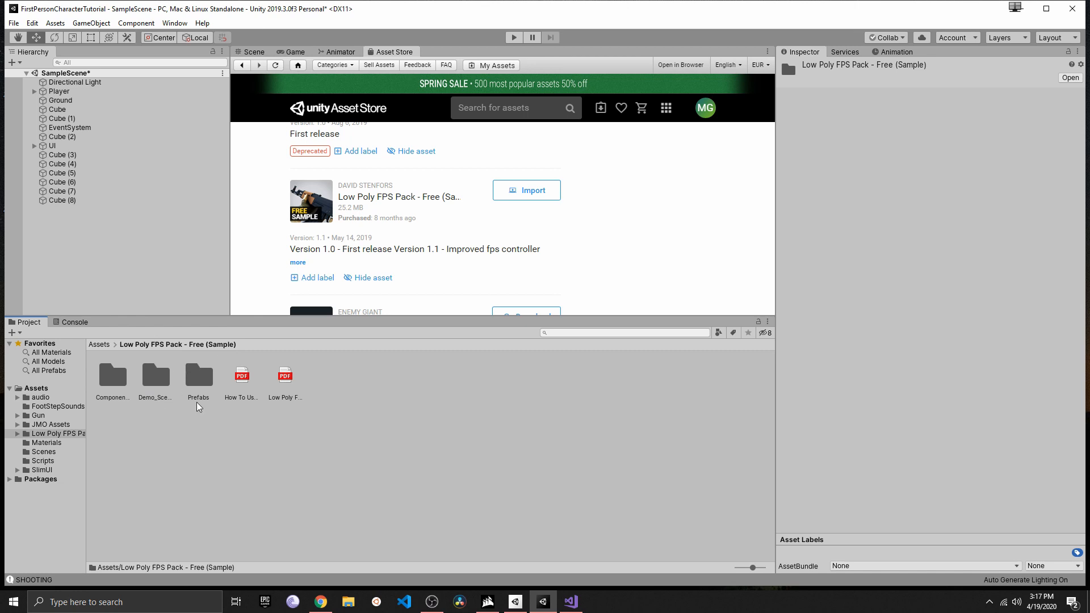
pyautogui.moveTo(202, 407)
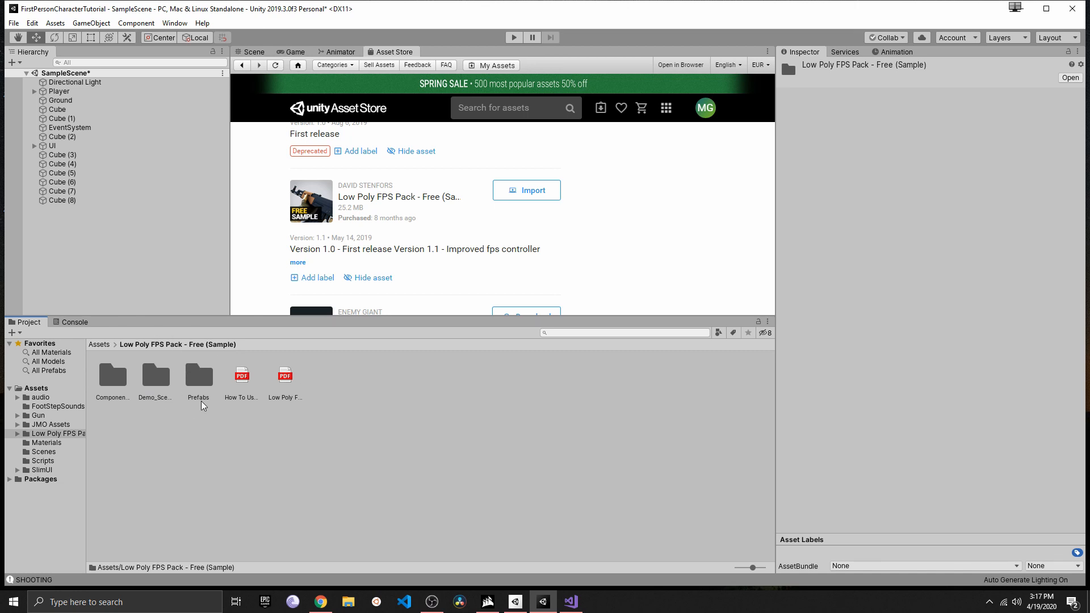
pyautogui.moveTo(110, 377)
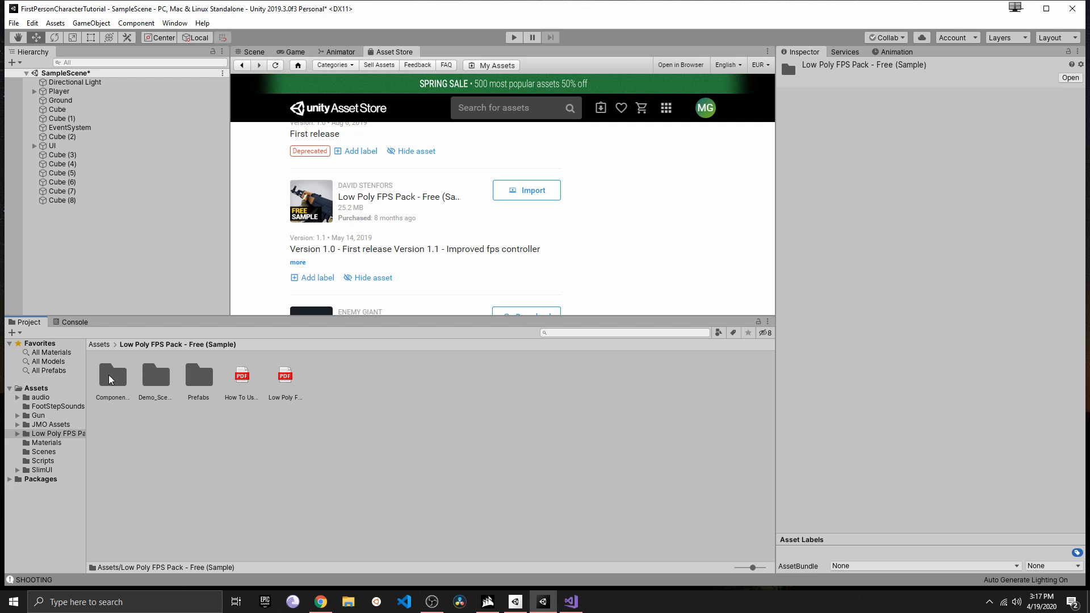
pyautogui.moveTo(161, 365)
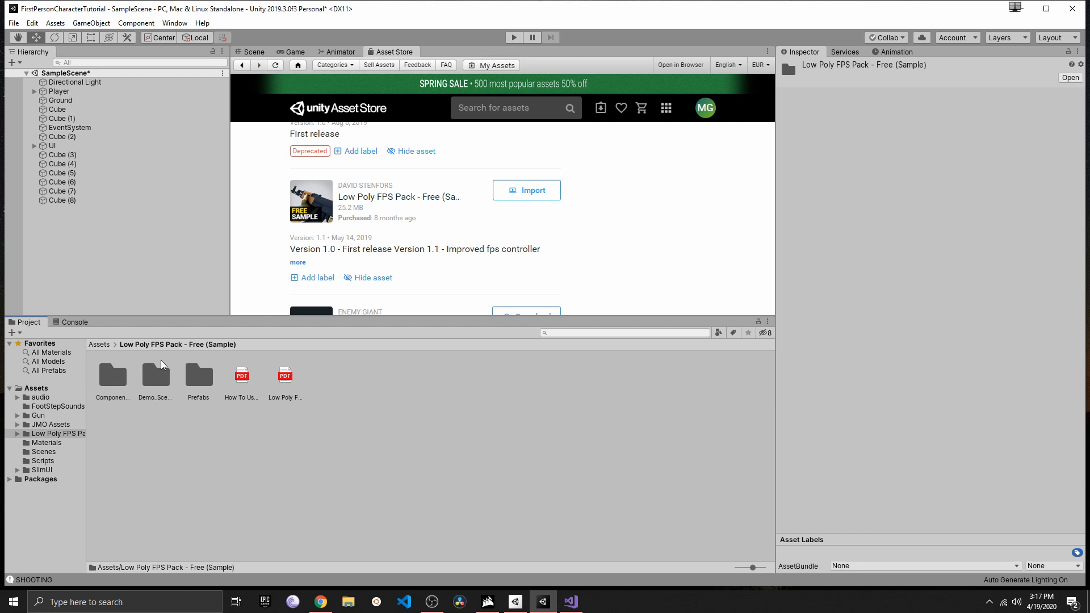
pyautogui.doubleClick(112, 376)
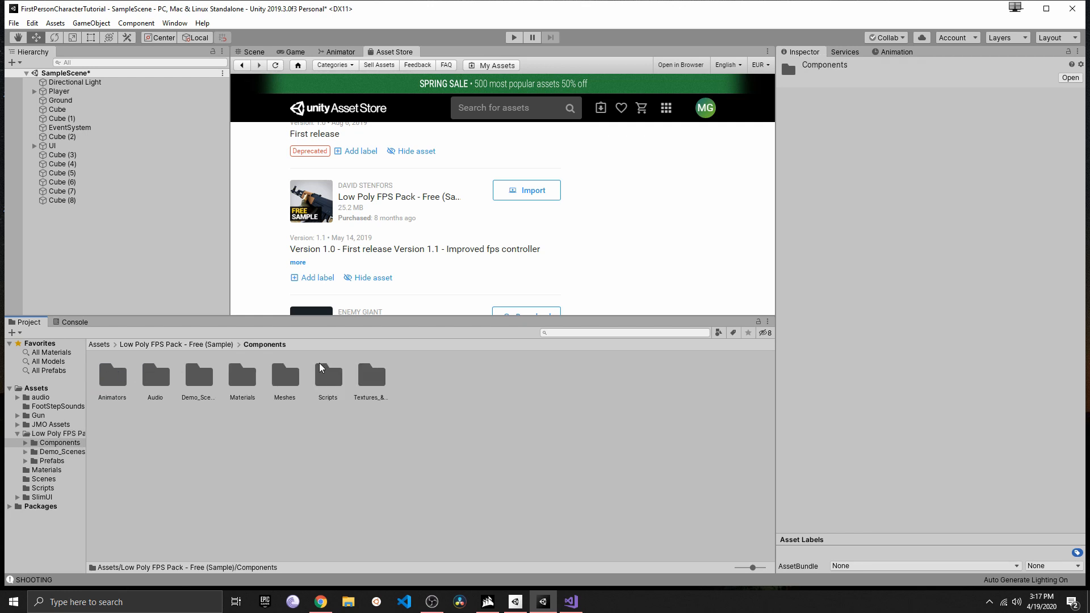
pyautogui.moveTo(283, 382)
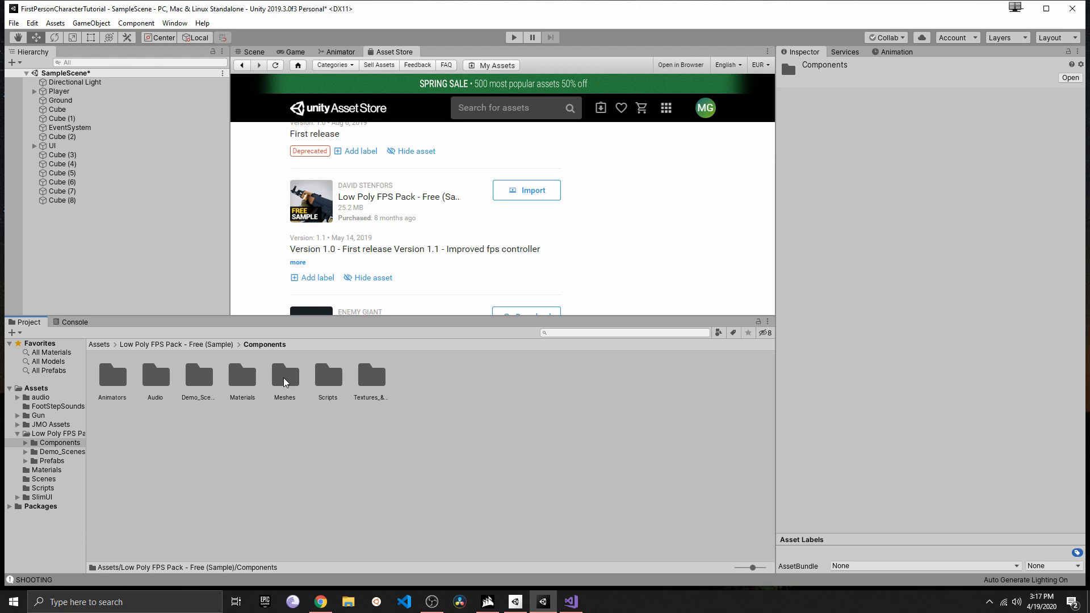
pyautogui.doubleClick(284, 376)
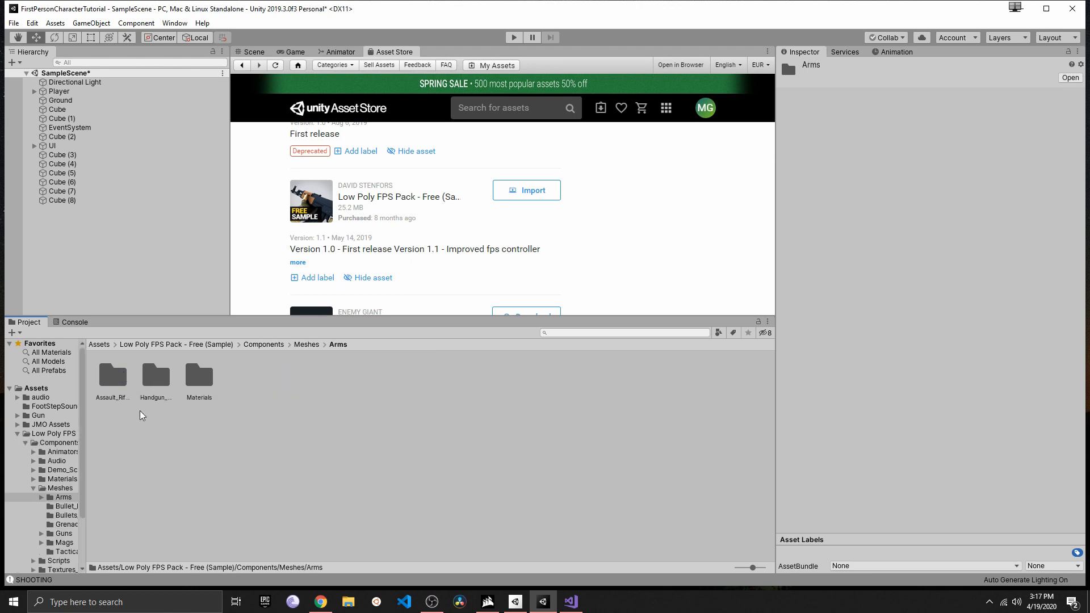
pyautogui.doubleClick(113, 376)
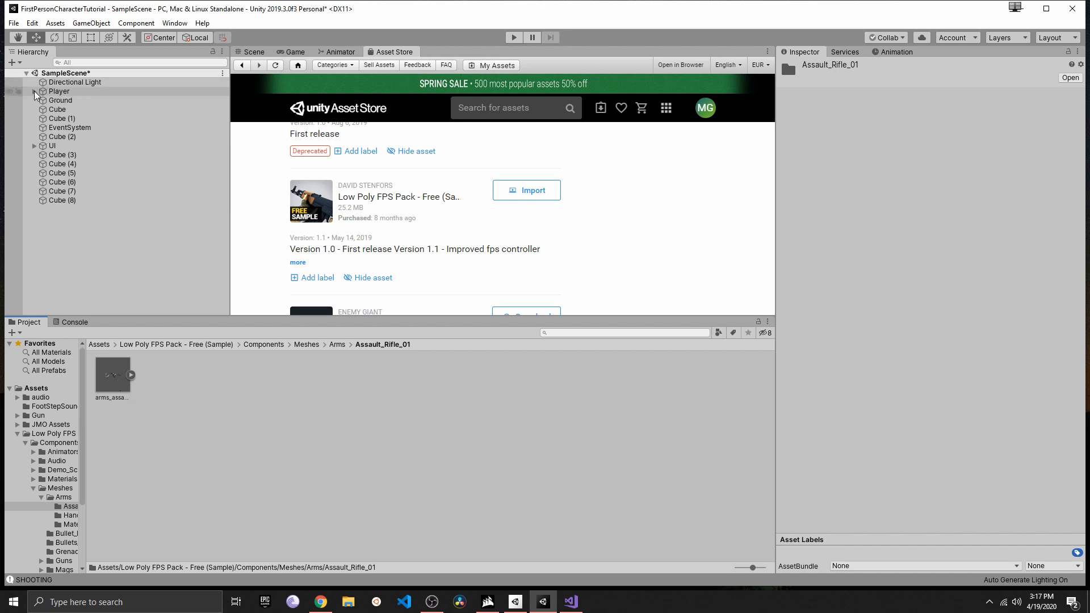
pyautogui.click(33, 91)
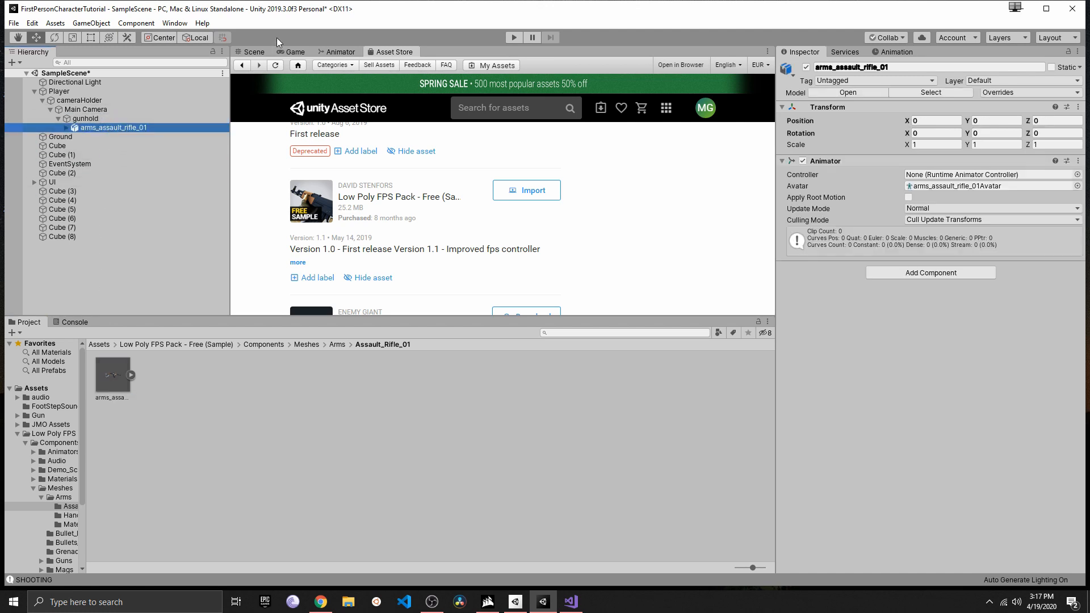
# View the arms in the scene and try X scales of 1.5, 0.33 and 1.05 on the model
pyautogui.click(252, 51)
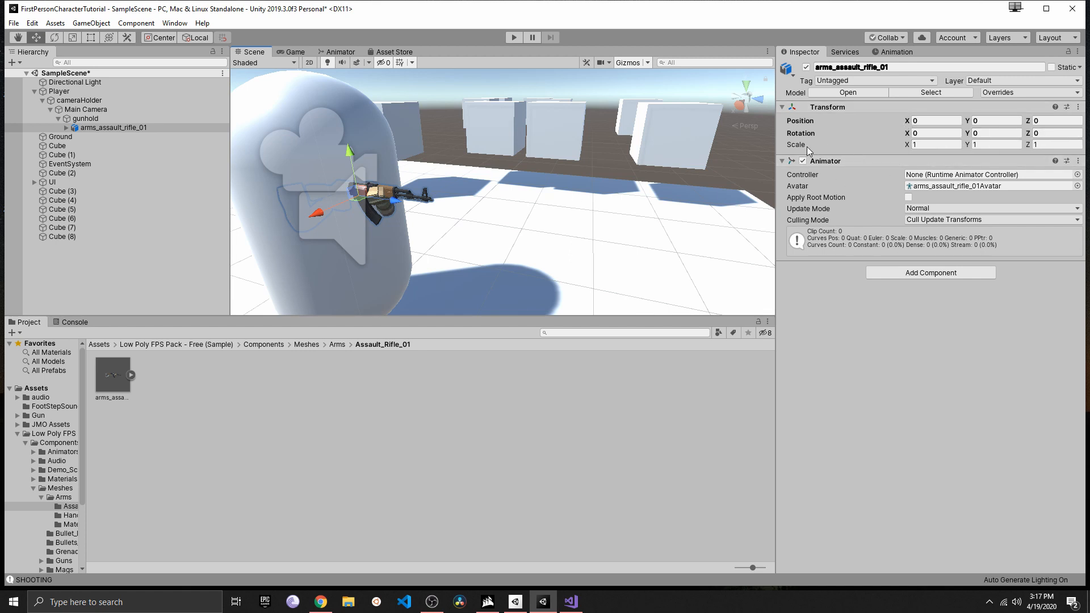
pyautogui.click(934, 144)
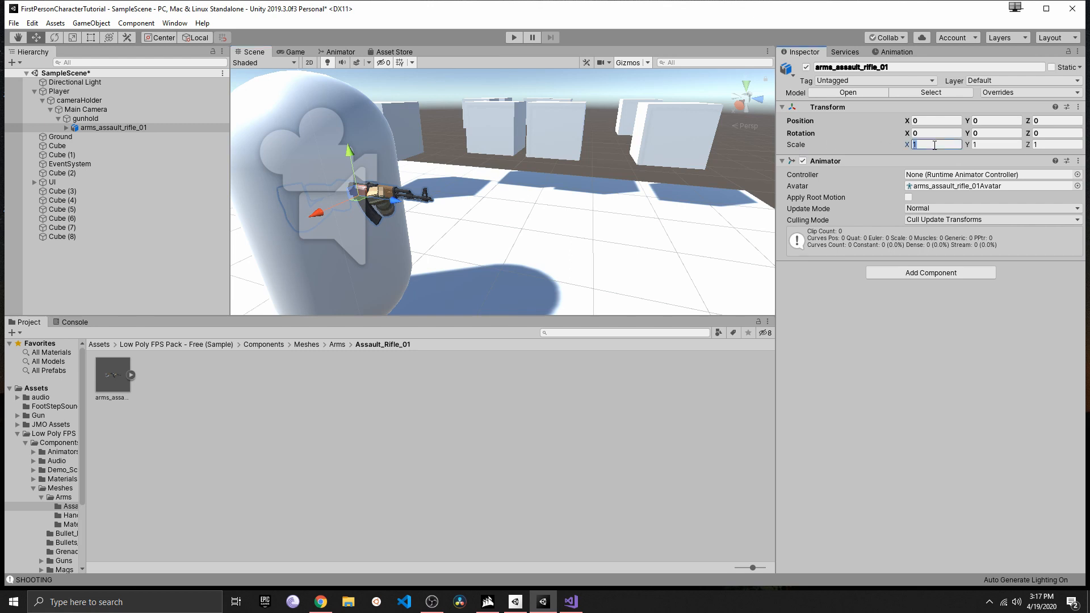
pyautogui.write('1.5')
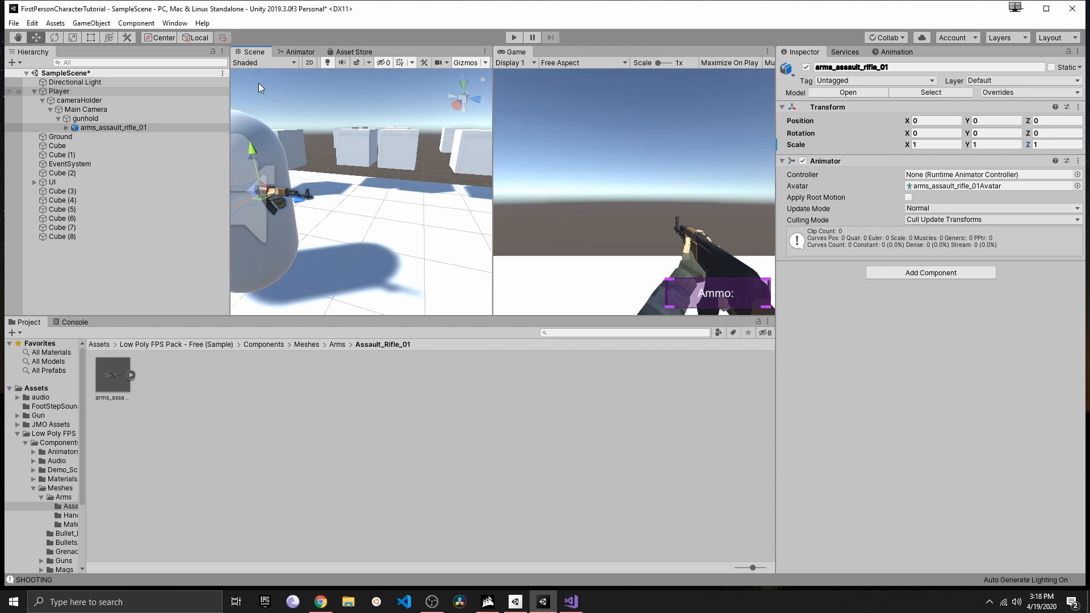
pyautogui.click(934, 145)
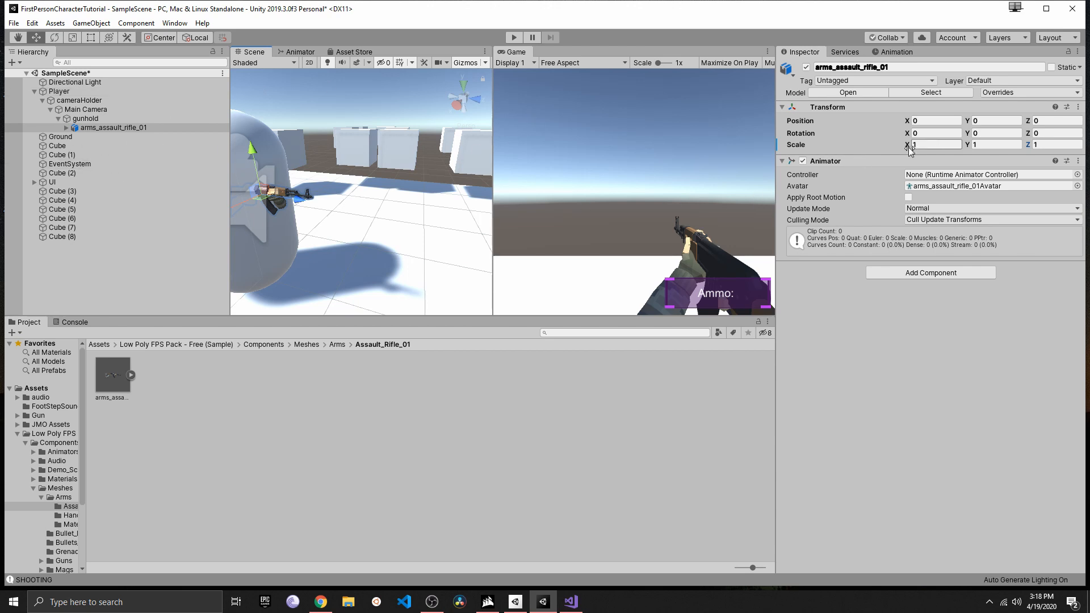
pyautogui.write('0.33')
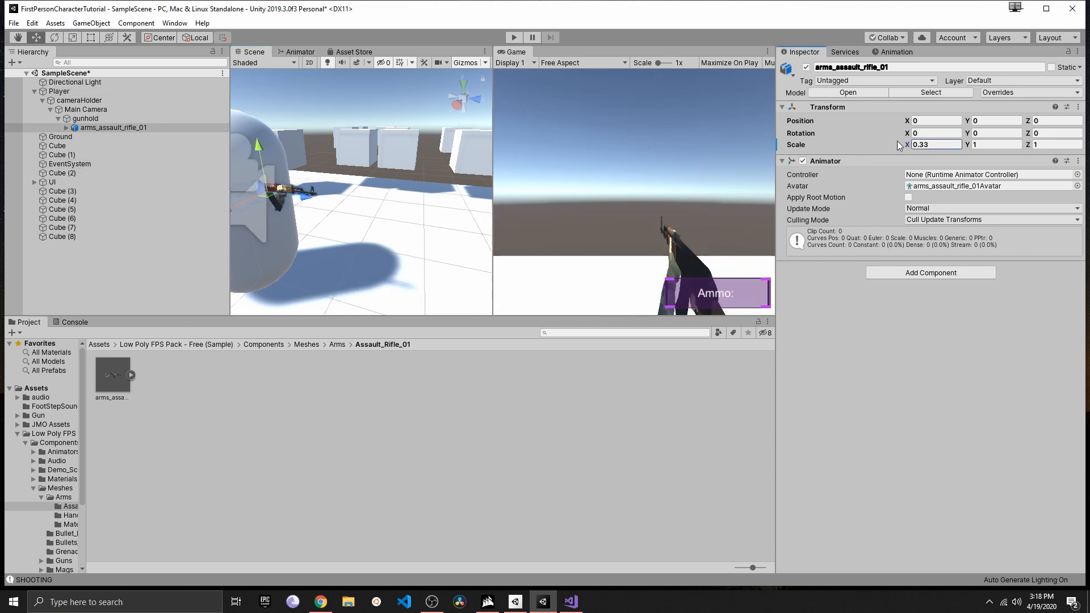
pyautogui.write('1.05')
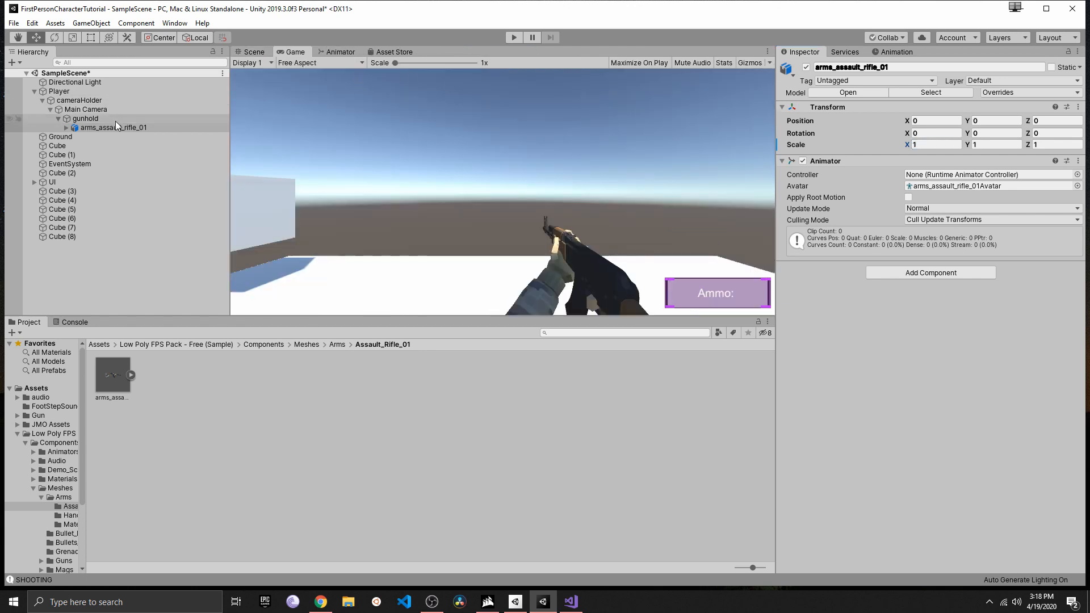
# Make arms_assault_rifle_01 a prefab in the Assets folder and delete it from the scene
pyautogui.click(112, 127)
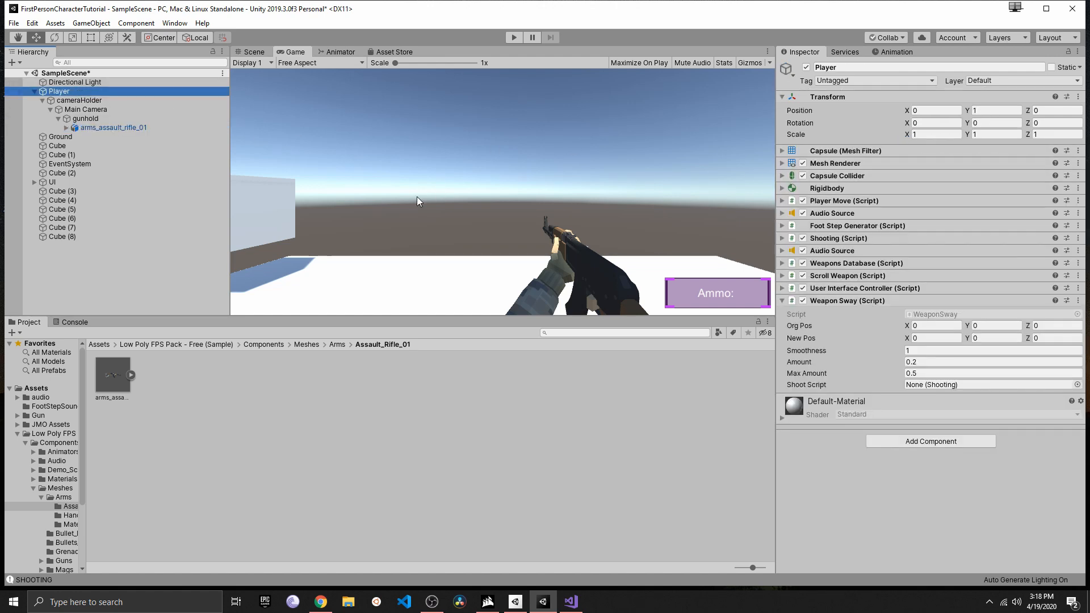
pyautogui.click(36, 388)
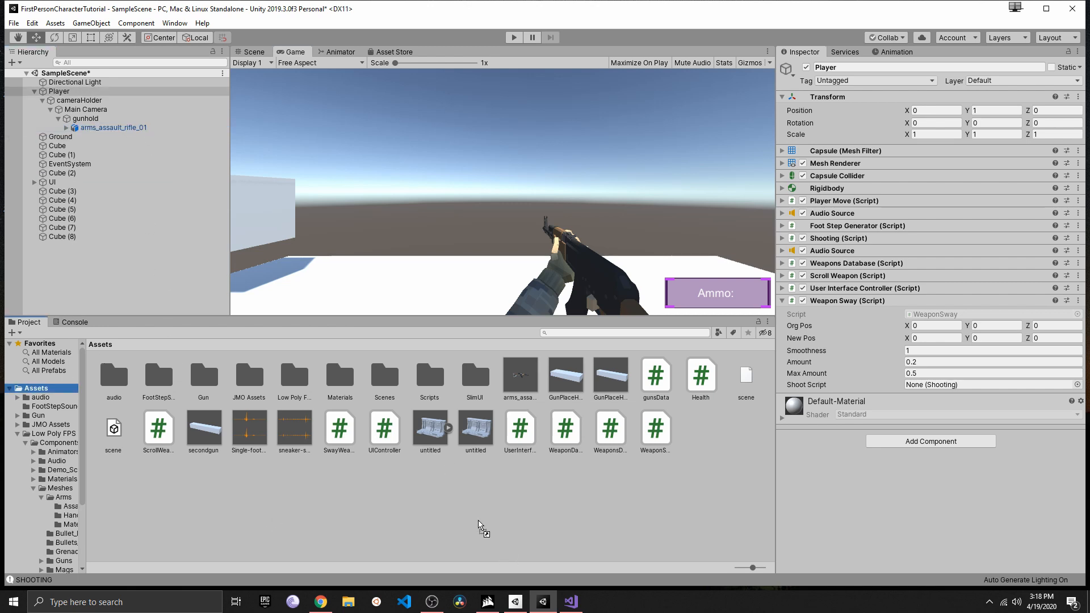
pyautogui.click(113, 127)
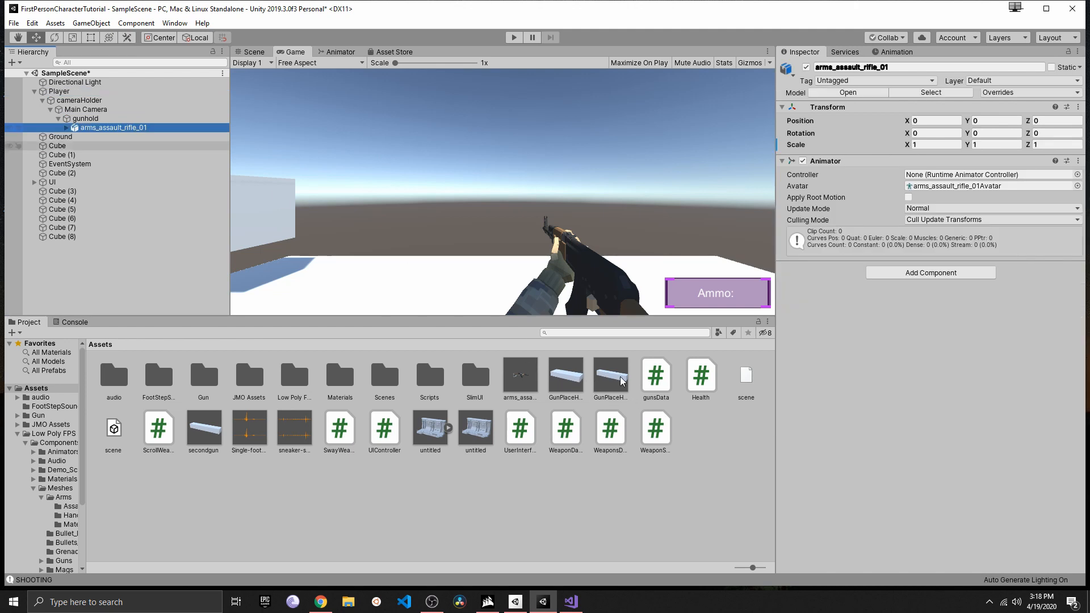
pyautogui.click(519, 376)
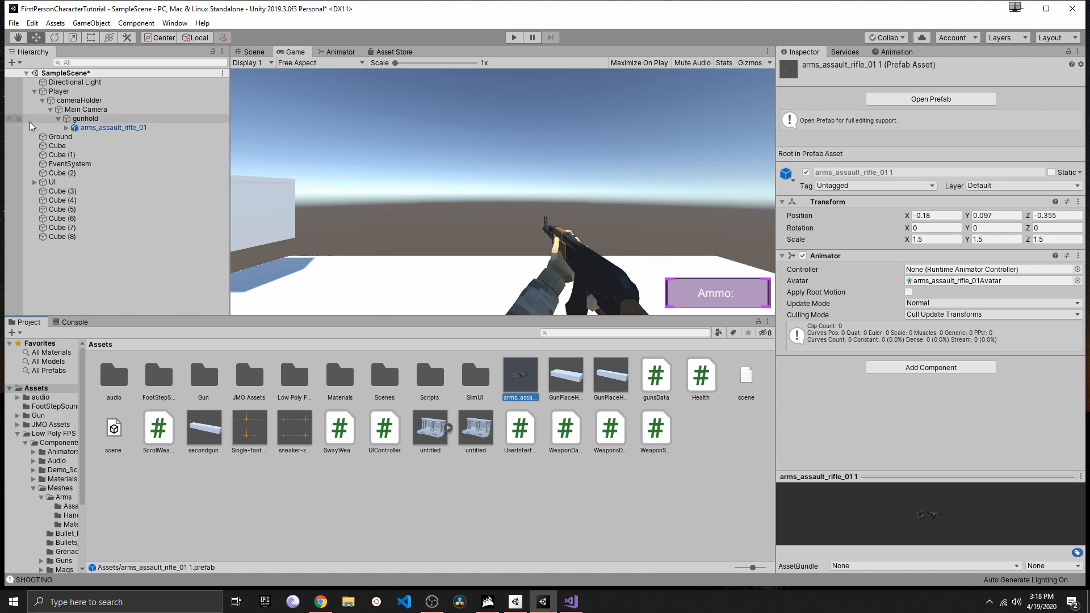
pyautogui.click(113, 127)
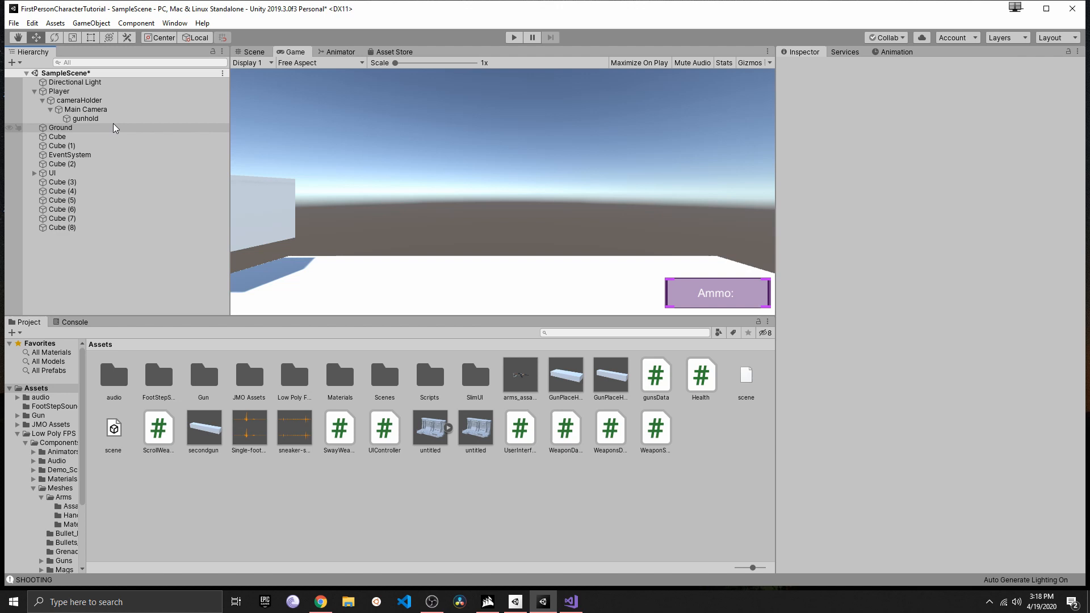
# Select gunhold and bring up the project's scripts in the code editor
pyautogui.click(85, 118)
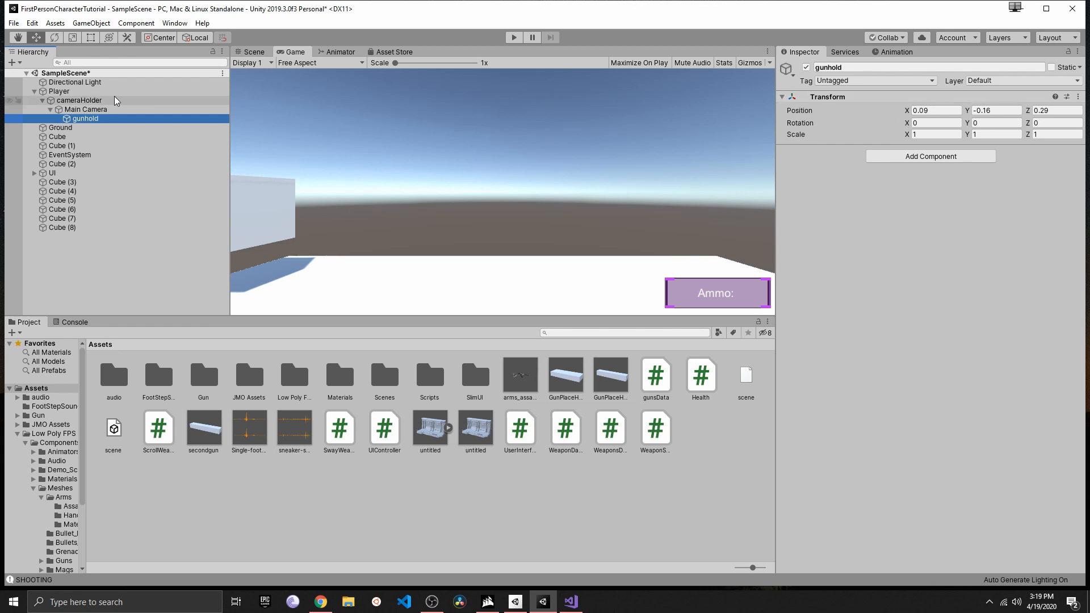
pyautogui.click(59, 91)
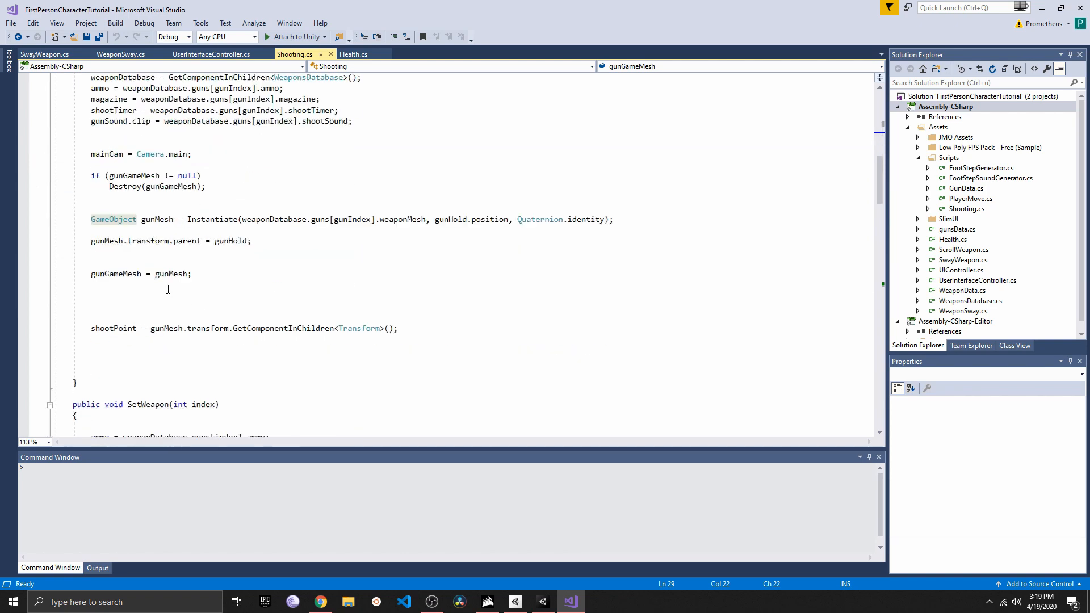
pyautogui.scroll(-3)
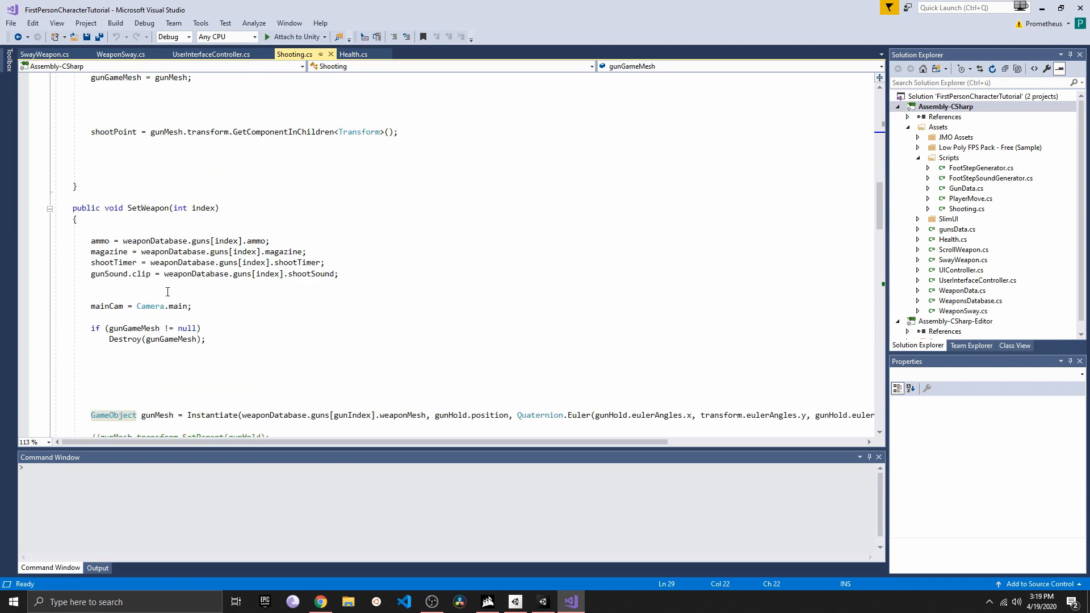
pyautogui.scroll(-3)
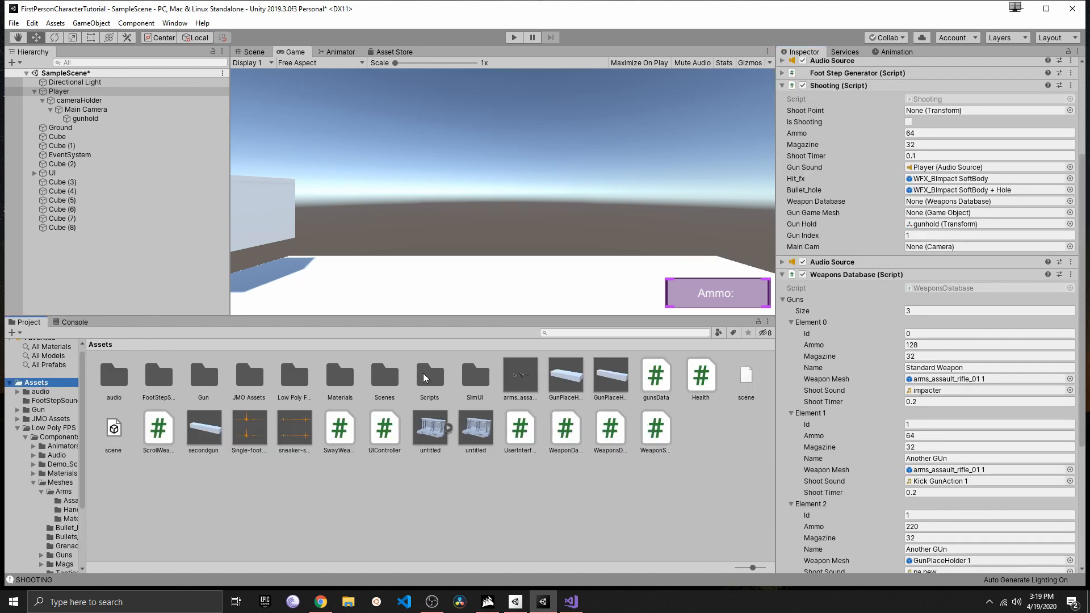
# Review the Player's Weapons Database entries down to the third gun with GunPlaceHolder 1 and a 0.5 shoot timer
pyautogui.click(519, 376)
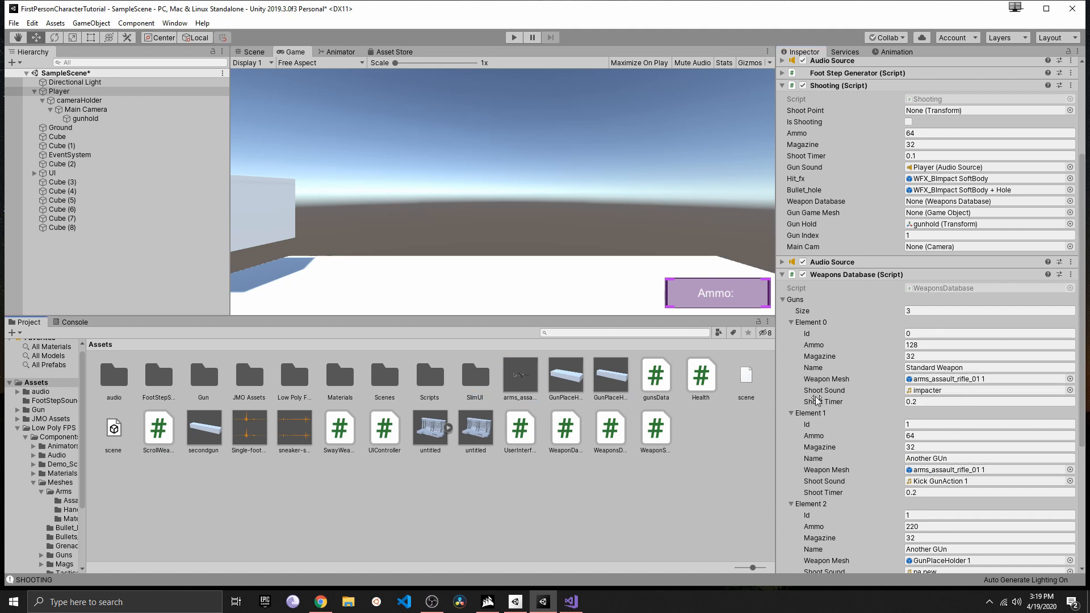
pyautogui.scroll(-3)
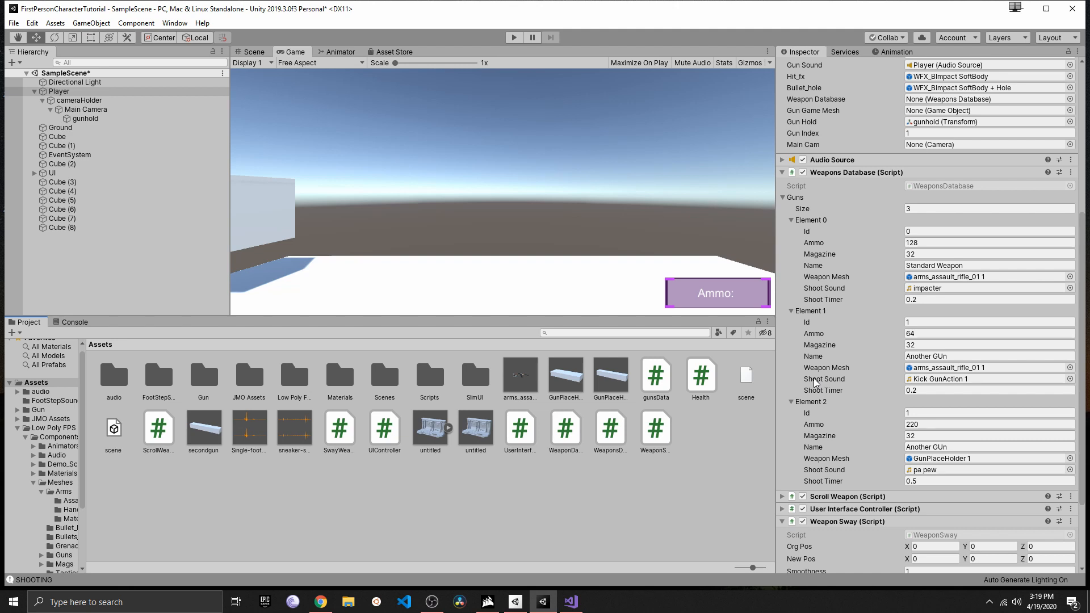
pyautogui.moveTo(32, 20)
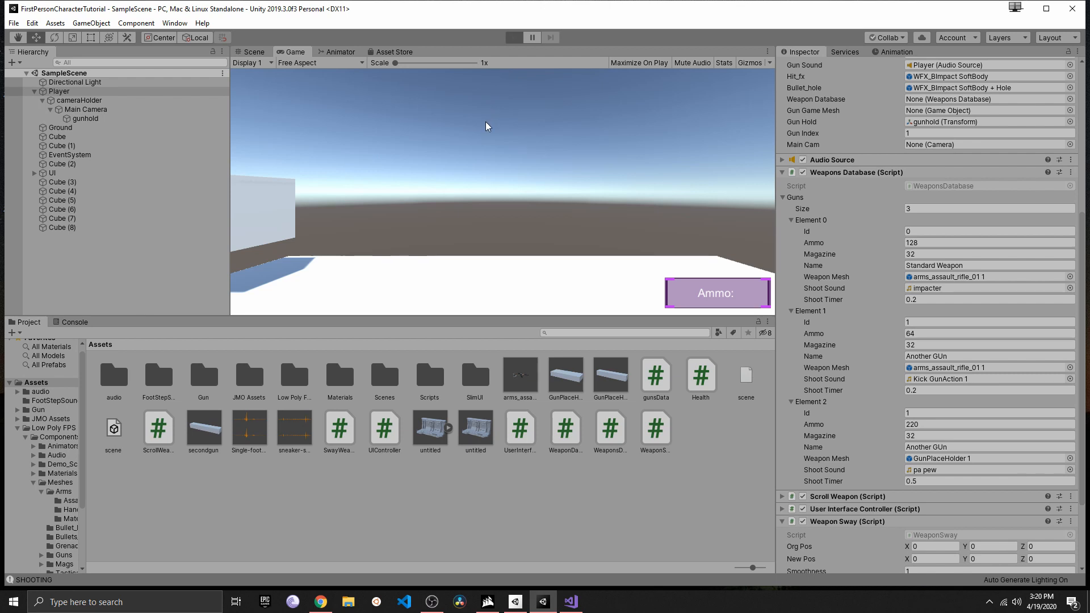
# Focus the running game to check the spawned rifle arms and 32/64 ammo, then stop the play test
pyautogui.click(513, 37)
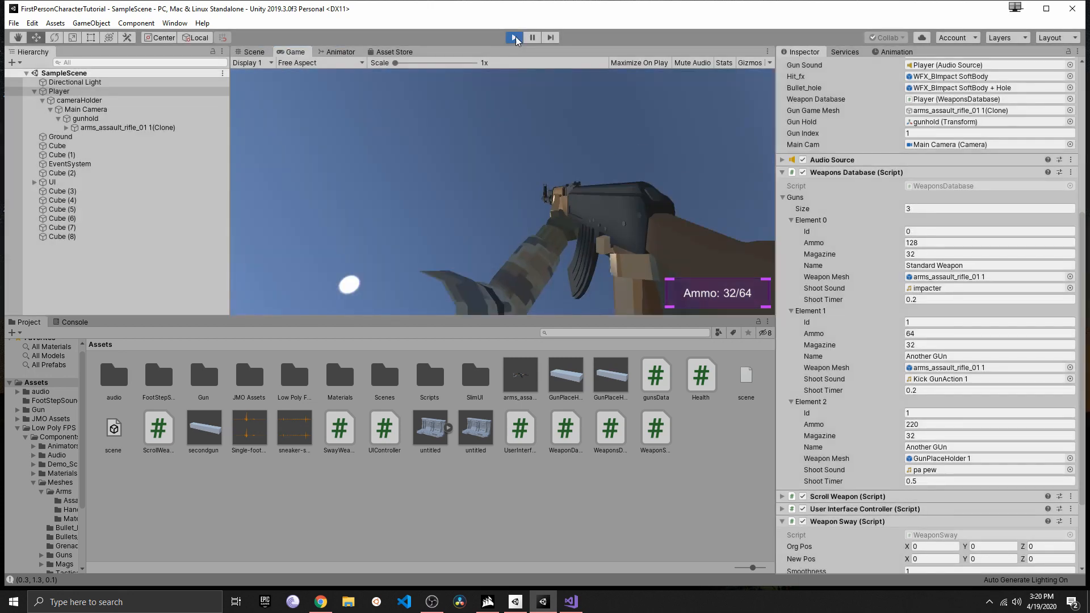
pyautogui.click(514, 36)
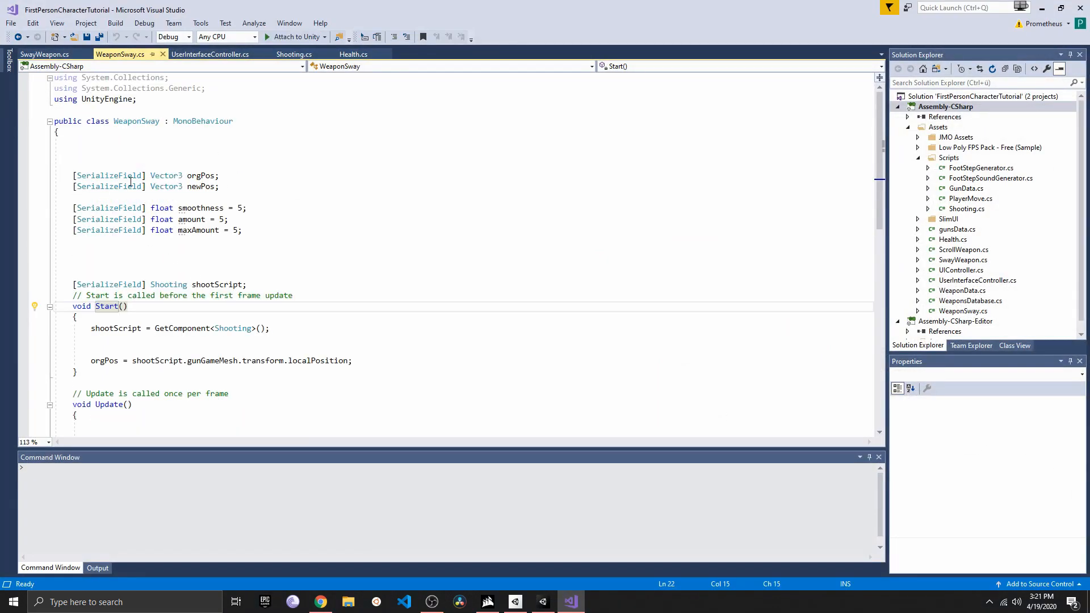
# Read through WeaponSway's fields, Start and Update, checking the shootScript field with newPos removed
pyautogui.scroll(-3)
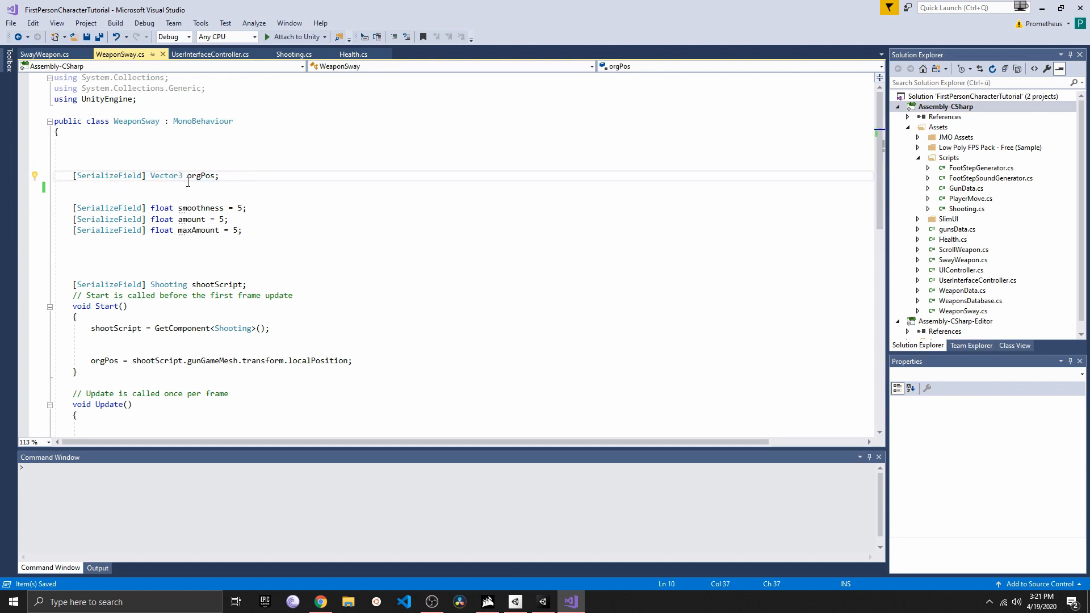
pyautogui.scroll(-3)
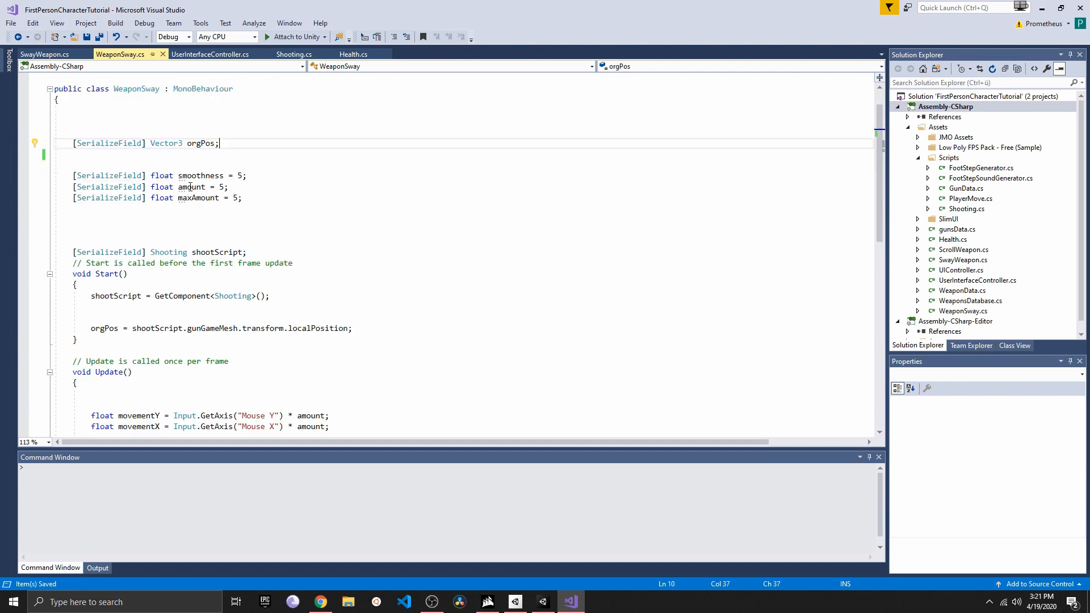
pyautogui.click(216, 252)
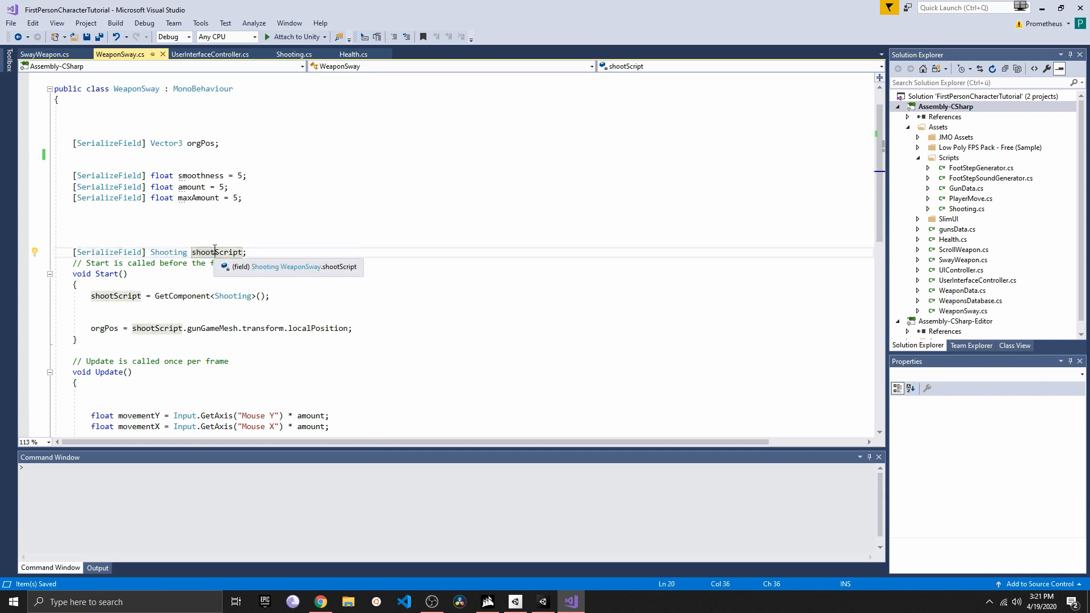
pyautogui.moveTo(195, 341)
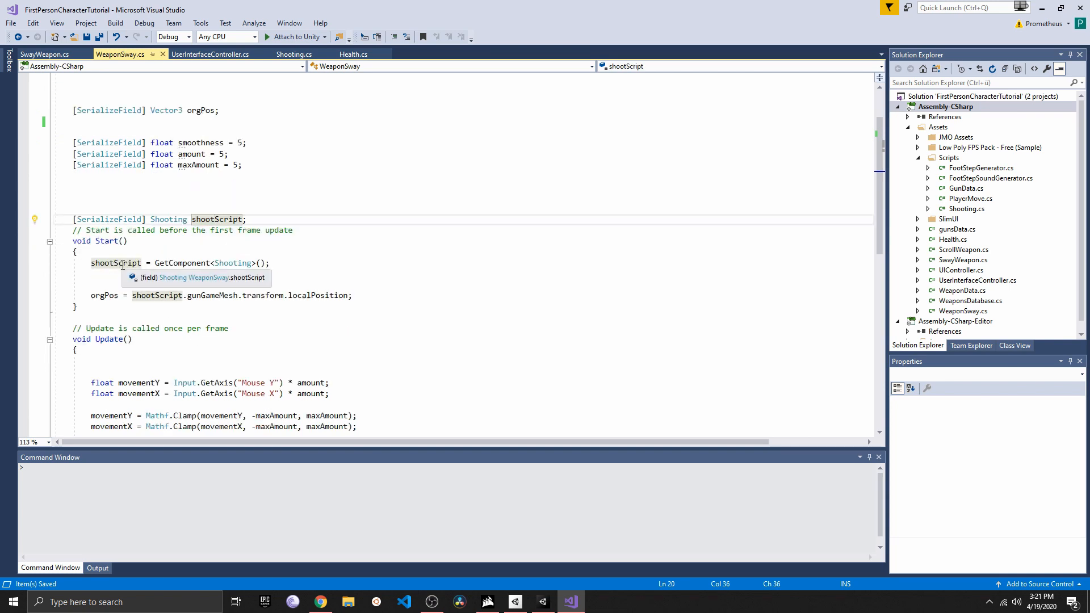
pyautogui.moveTo(233, 262)
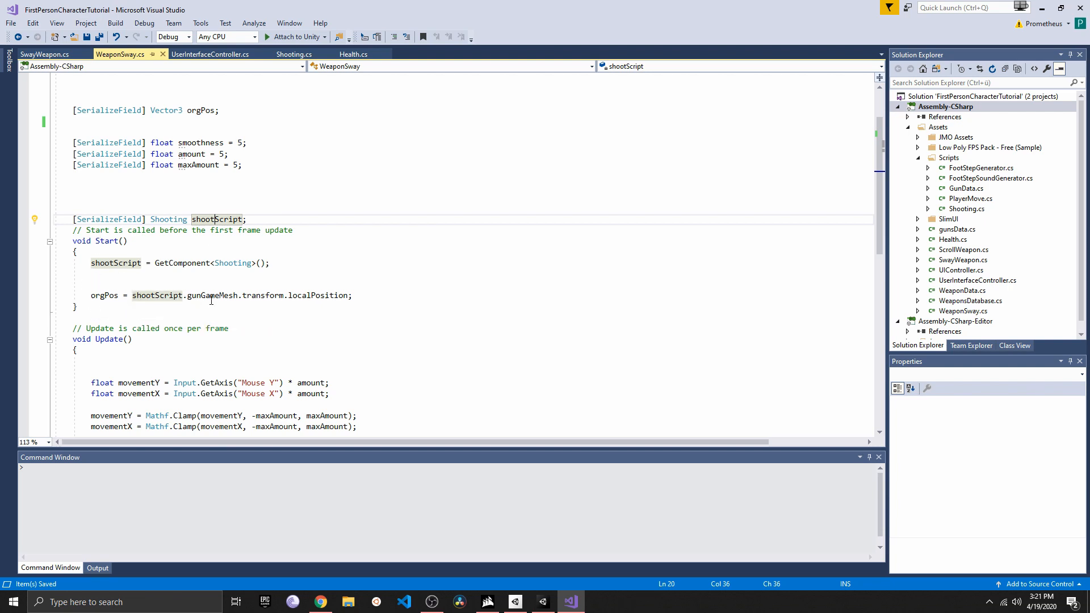
pyautogui.moveTo(320, 295)
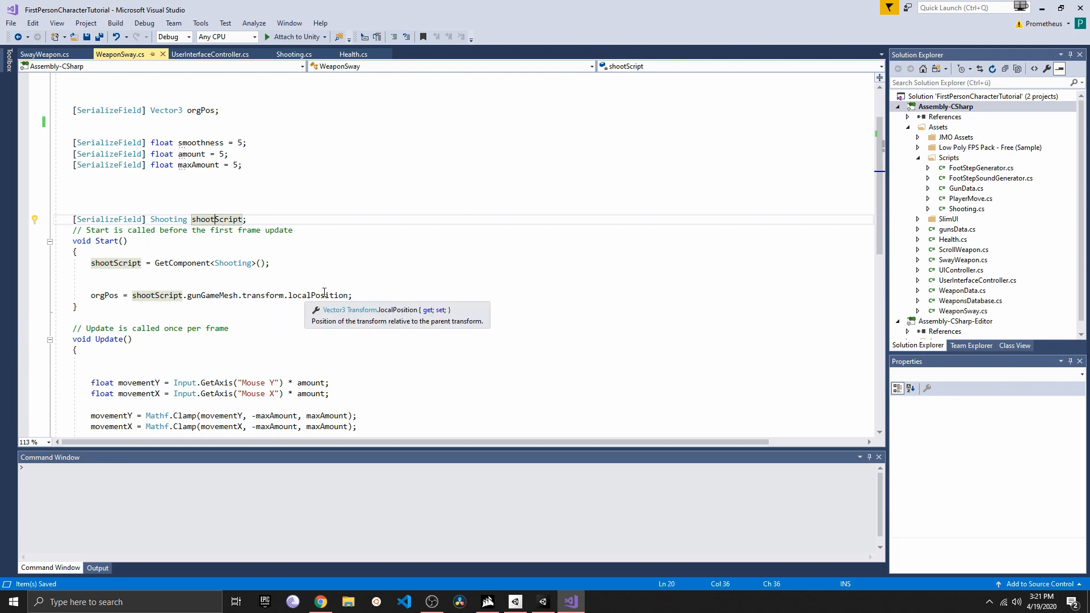
pyautogui.scroll(3)
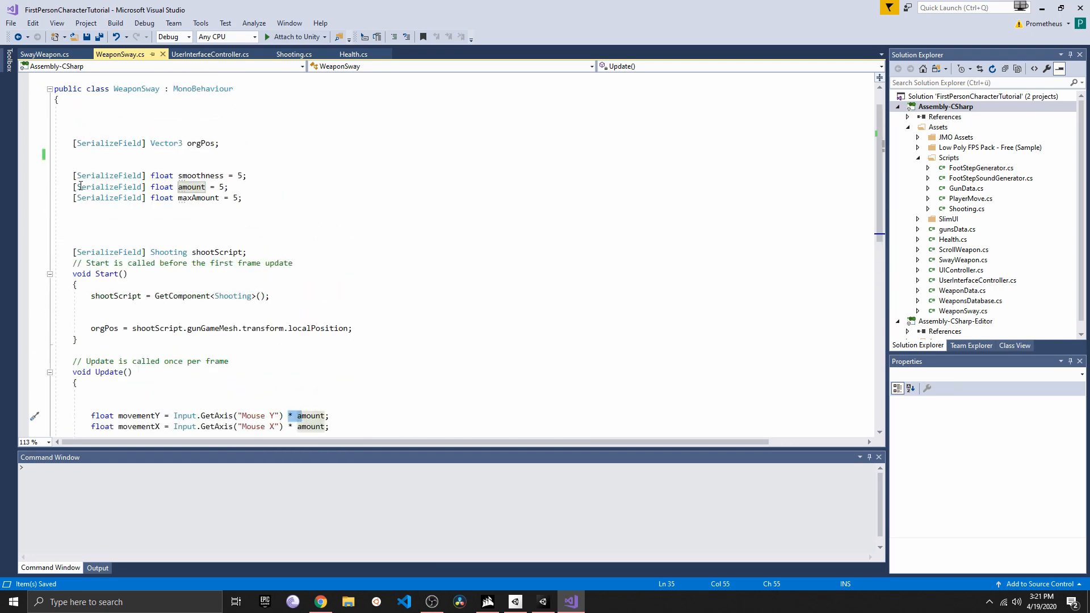
# Review Update's movementX axis reading, the Mathf.Clamp by maxAmount and the Vector3.Lerp to orgPos plus offset
pyautogui.click(191, 188)
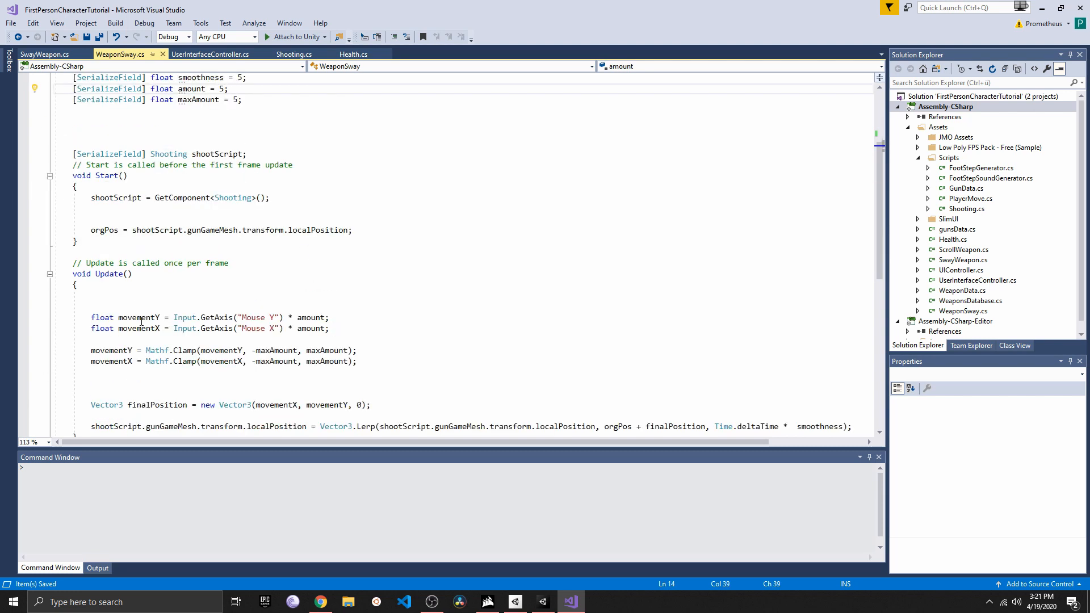
pyautogui.doubleClick(138, 329)
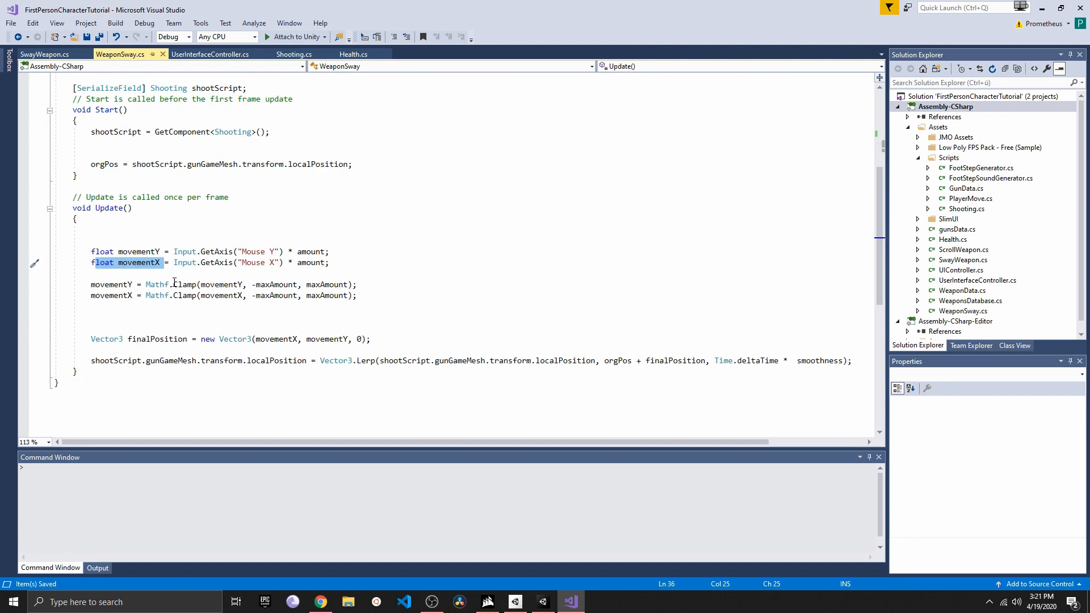
pyautogui.moveTo(111, 284)
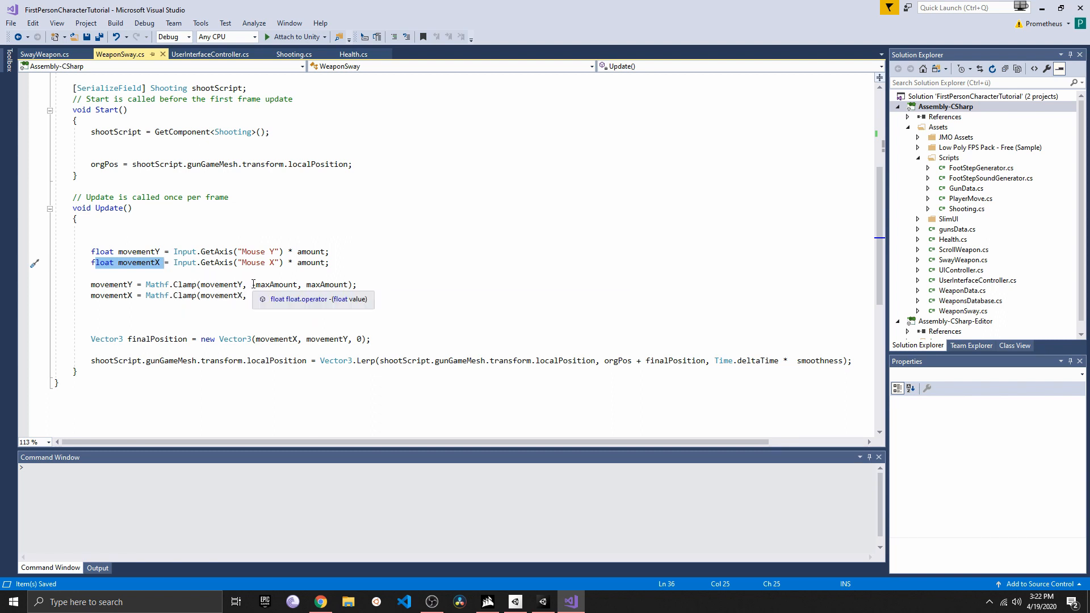
pyautogui.write('-')
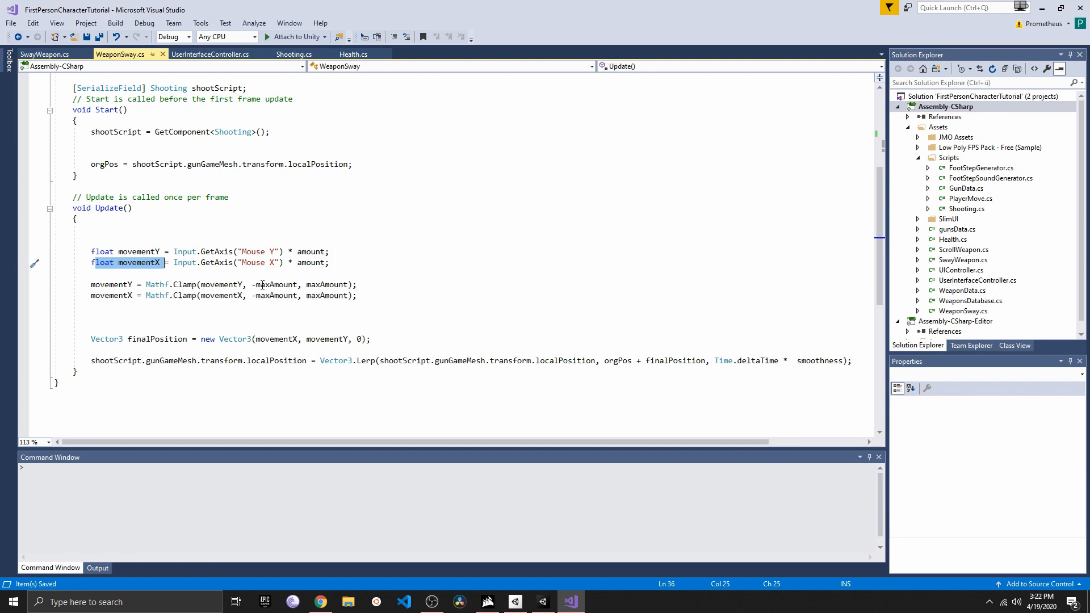
pyautogui.moveTo(327, 296)
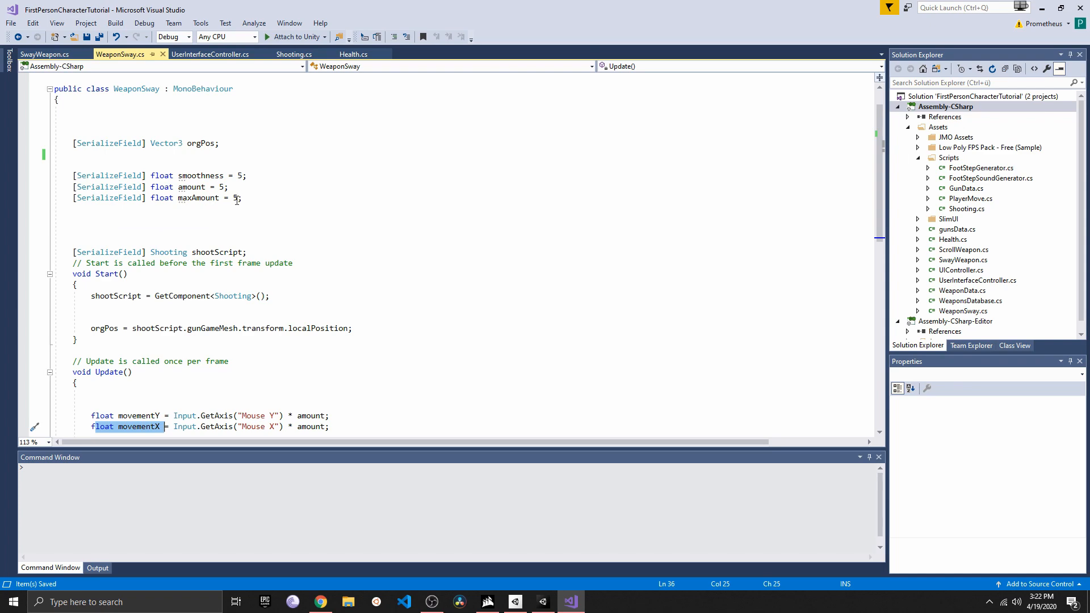
pyautogui.scroll(-3)
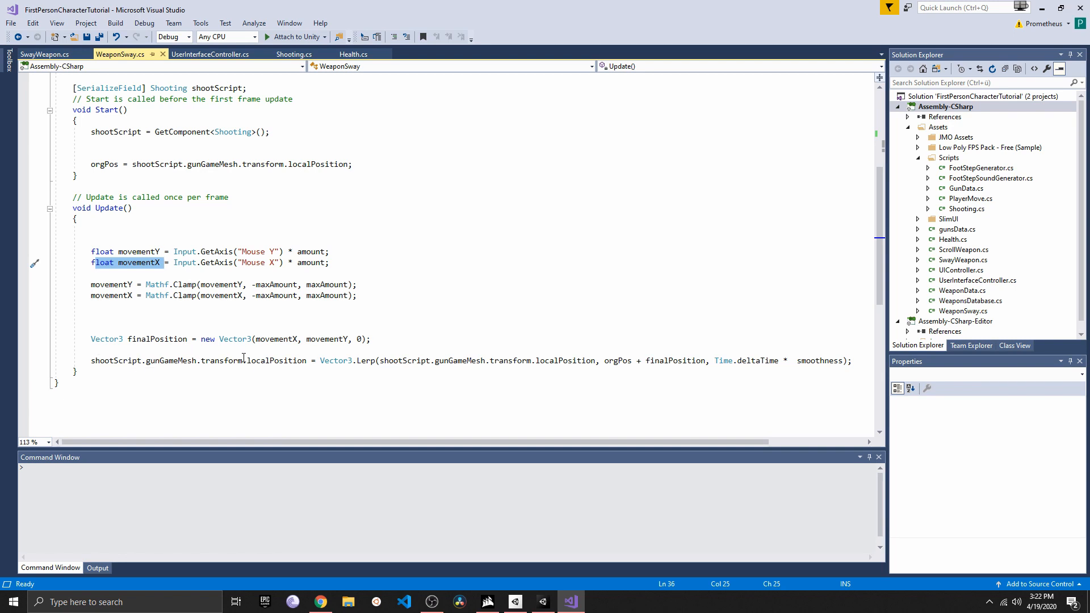
pyautogui.moveTo(336, 360)
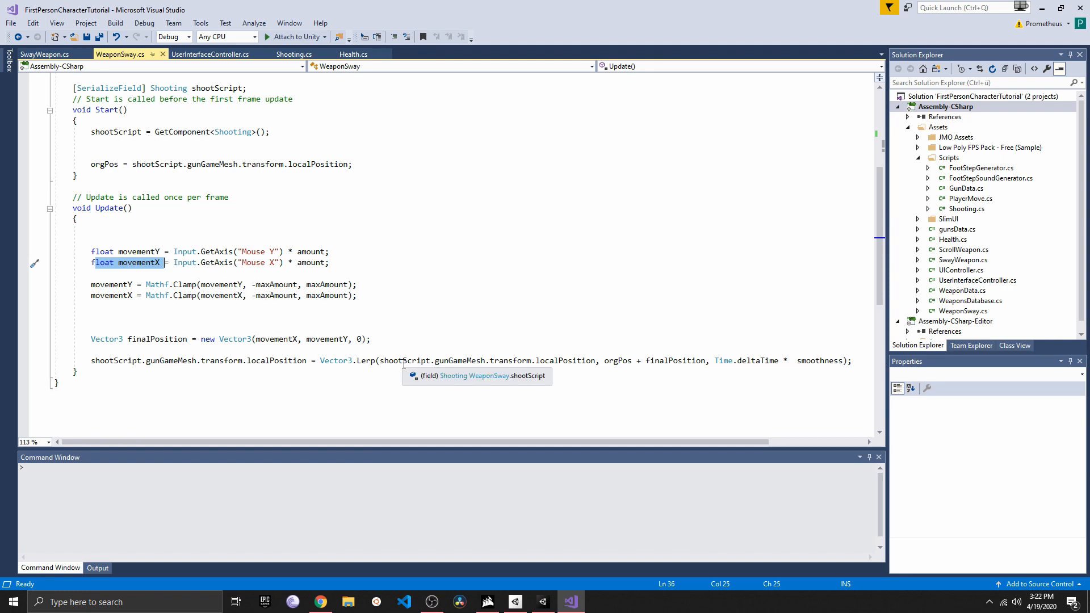
pyautogui.moveTo(546, 360)
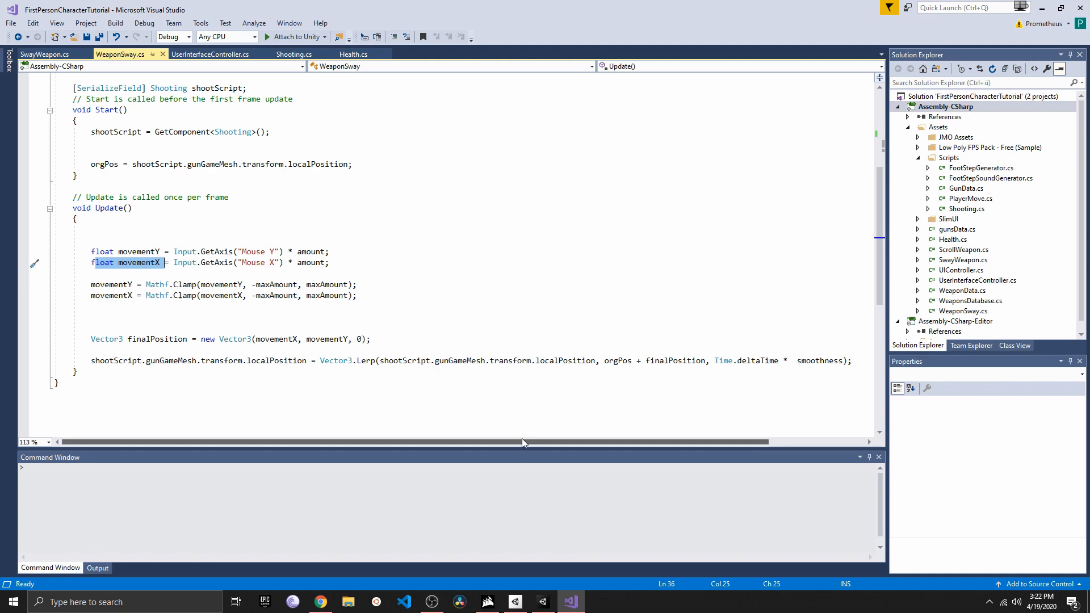
pyautogui.hscroll(3)
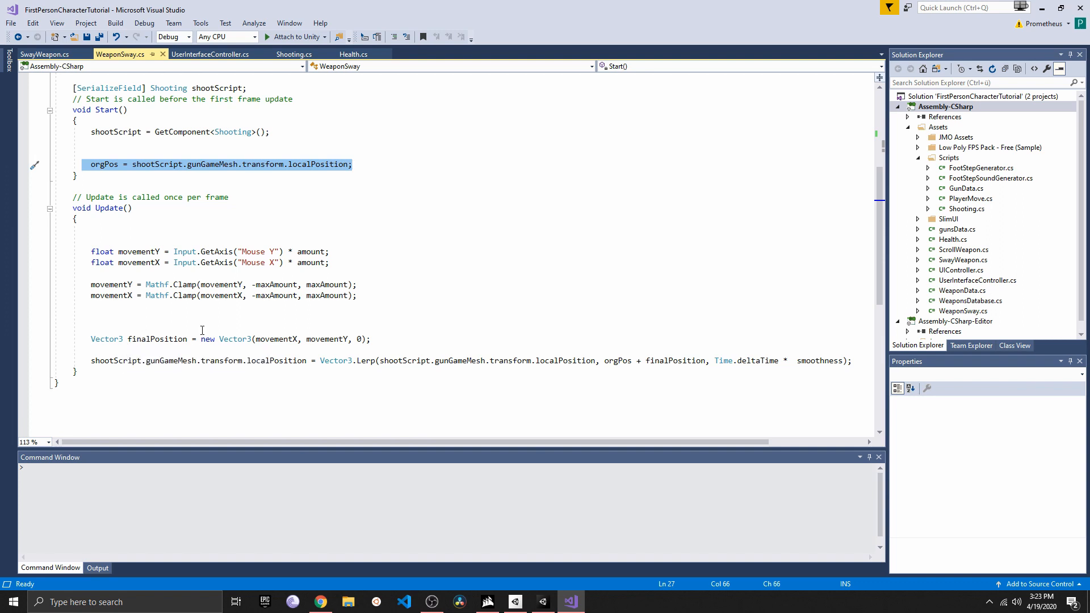
pyautogui.moveTo(326, 338)
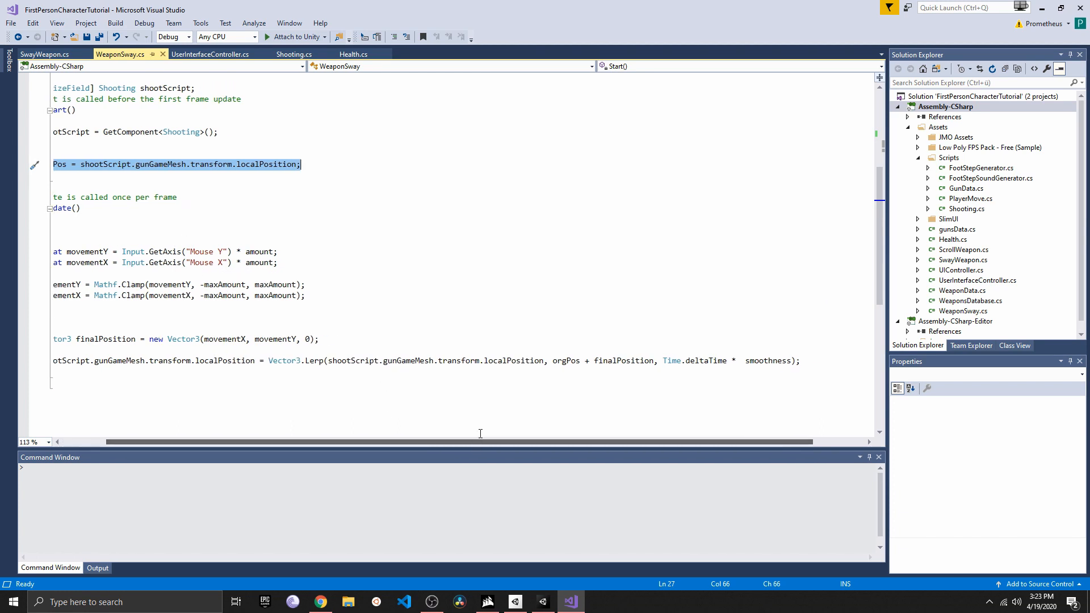
pyautogui.moveTo(190, 417)
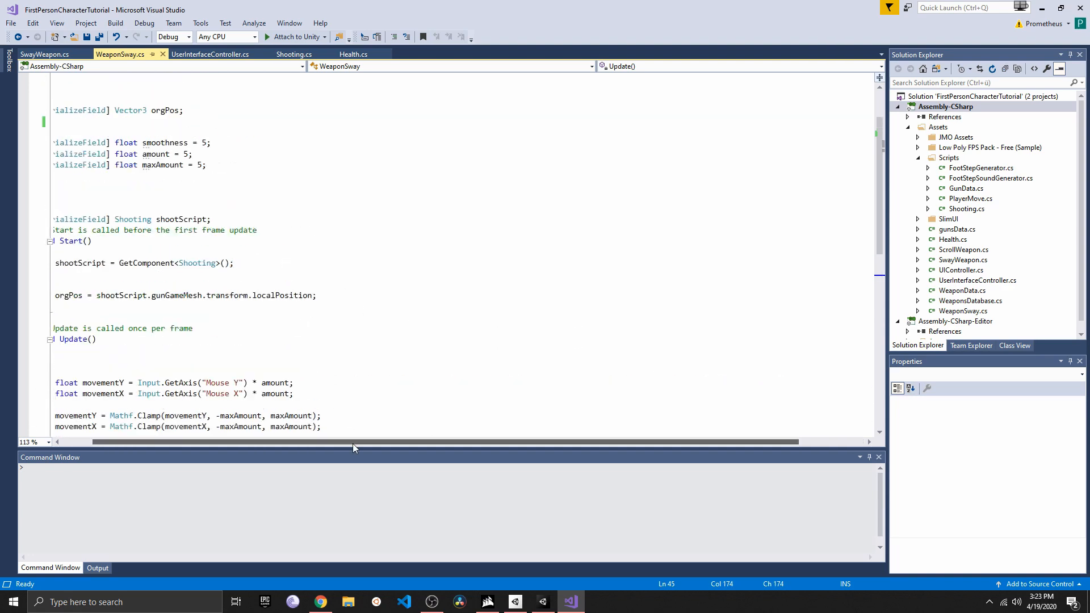
# Scroll through the full WeaponSway script from its fields down to Update
pyautogui.hscroll(-3)
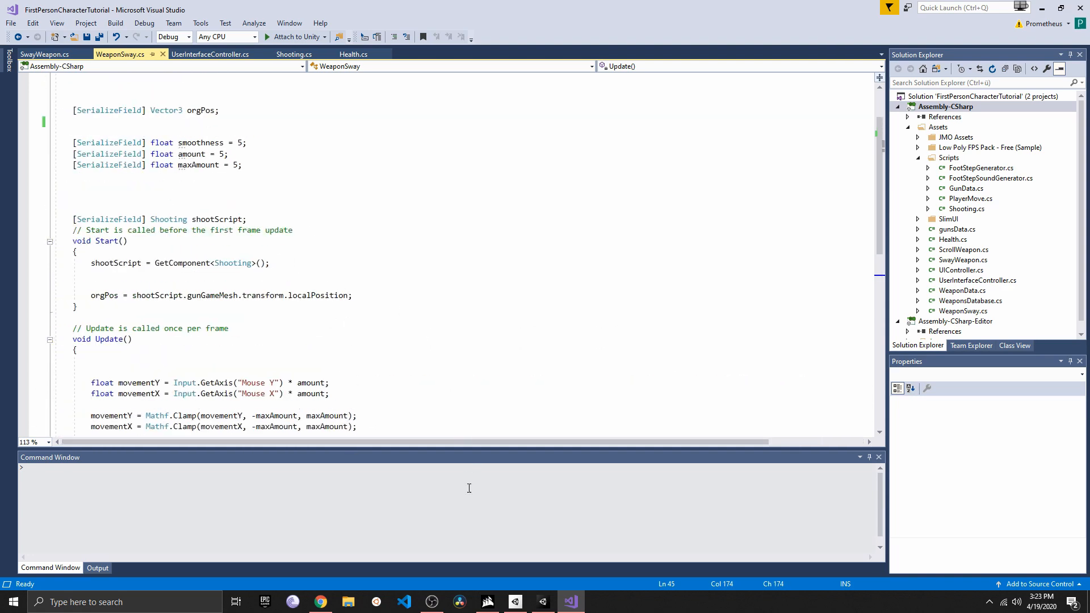
pyautogui.scroll(-3)
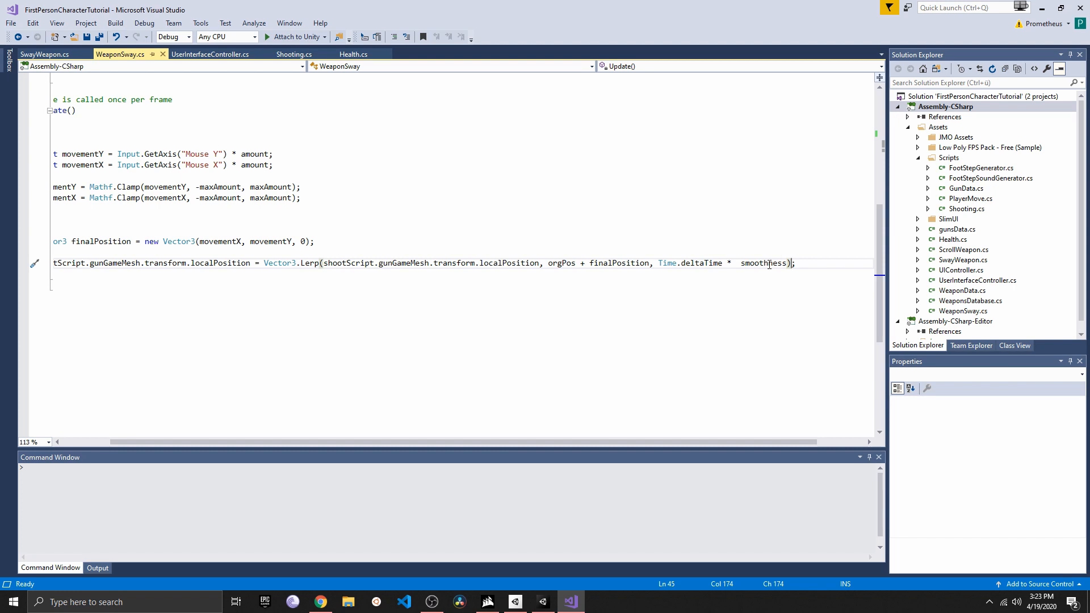
pyautogui.hscroll(-3)
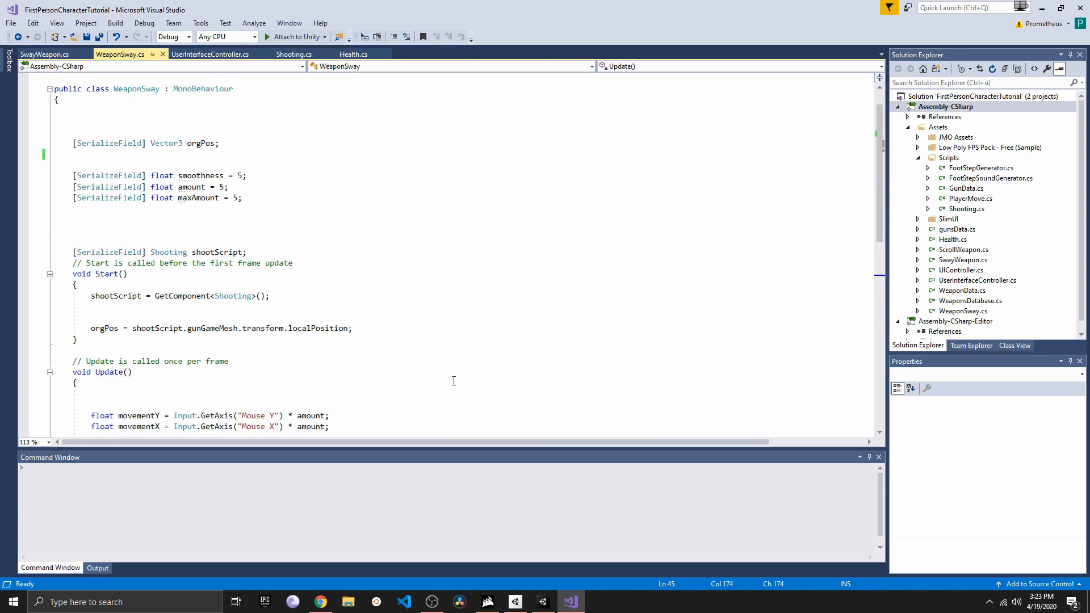
pyautogui.scroll(-3)
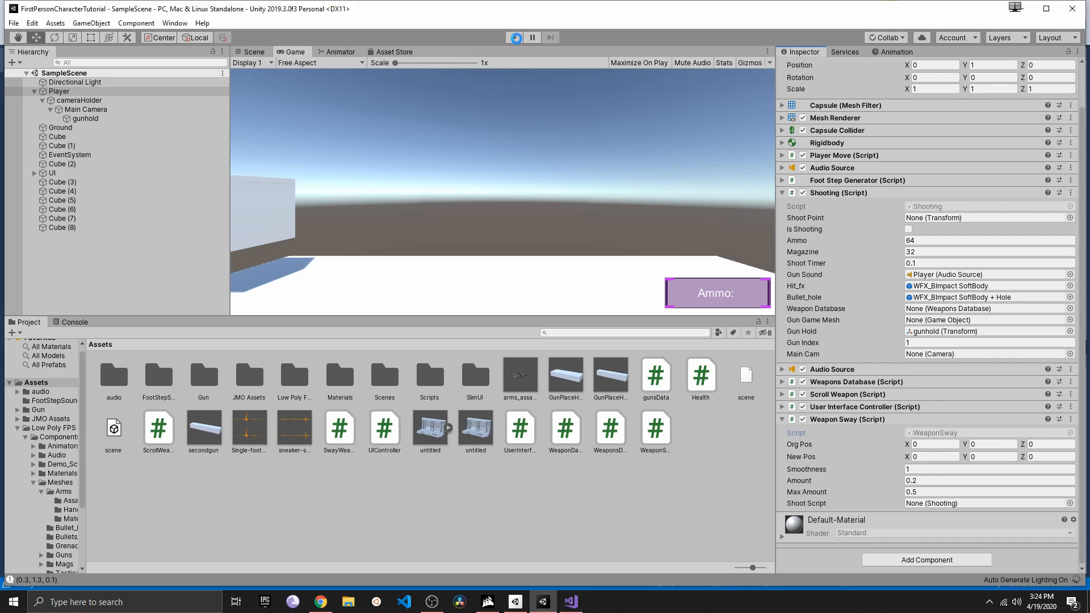
pyautogui.click(515, 37)
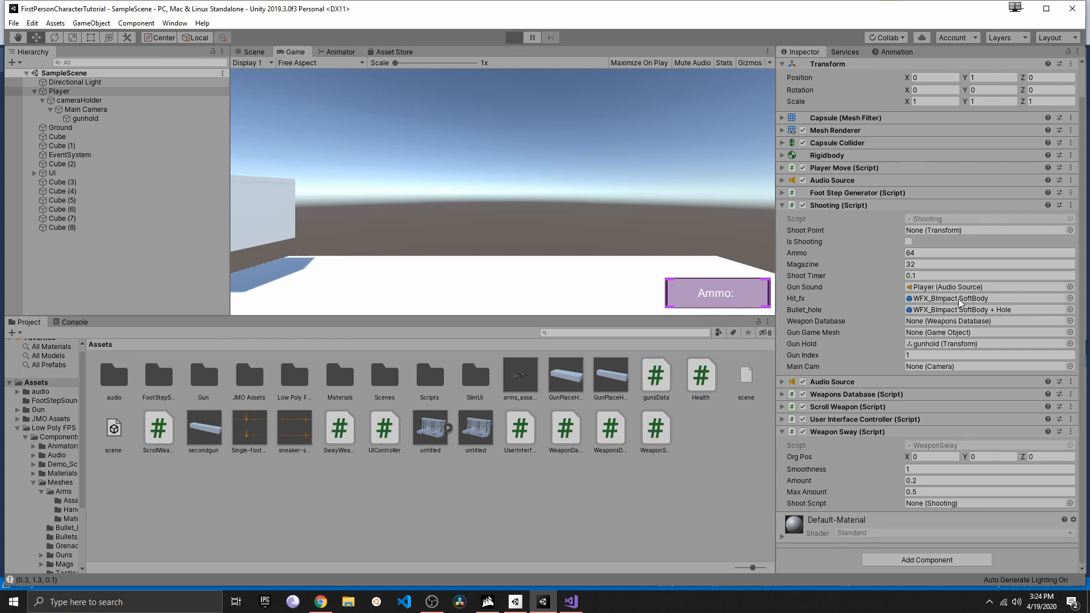
pyautogui.click(514, 36)
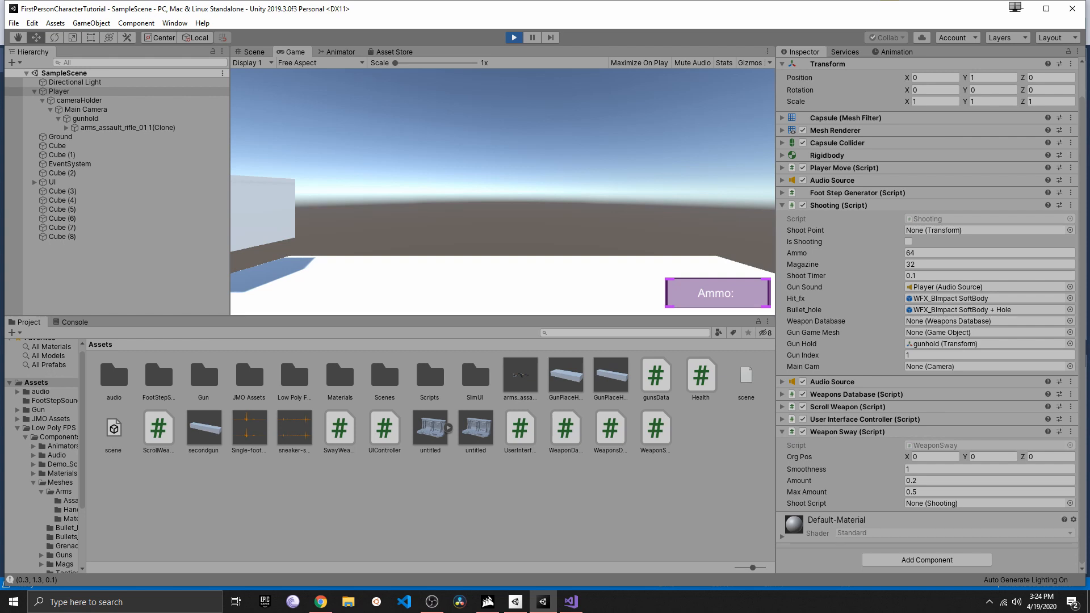
pyautogui.click(513, 38)
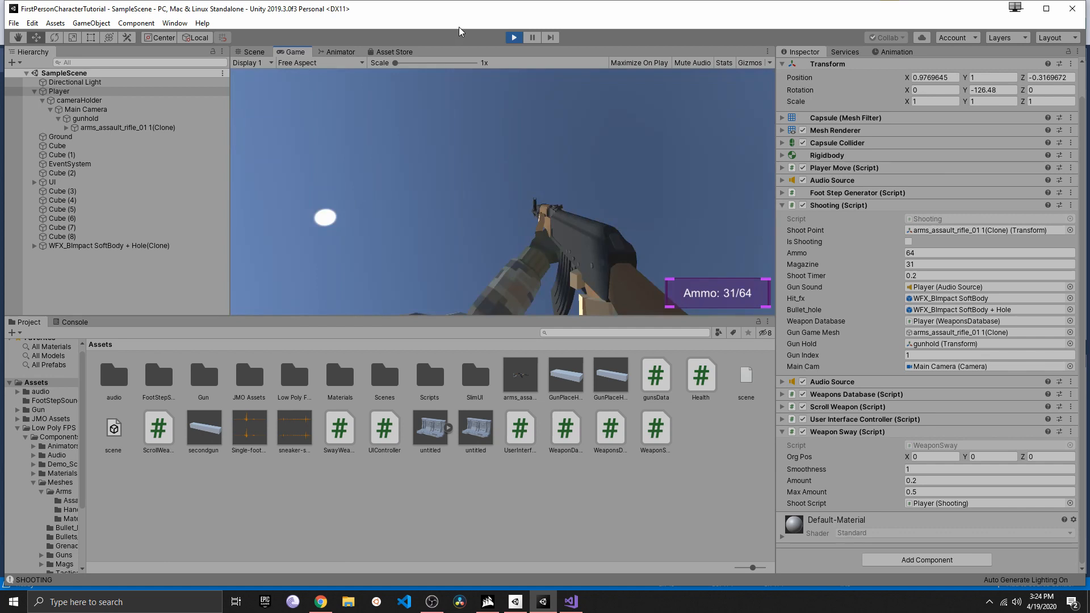
pyautogui.click(513, 36)
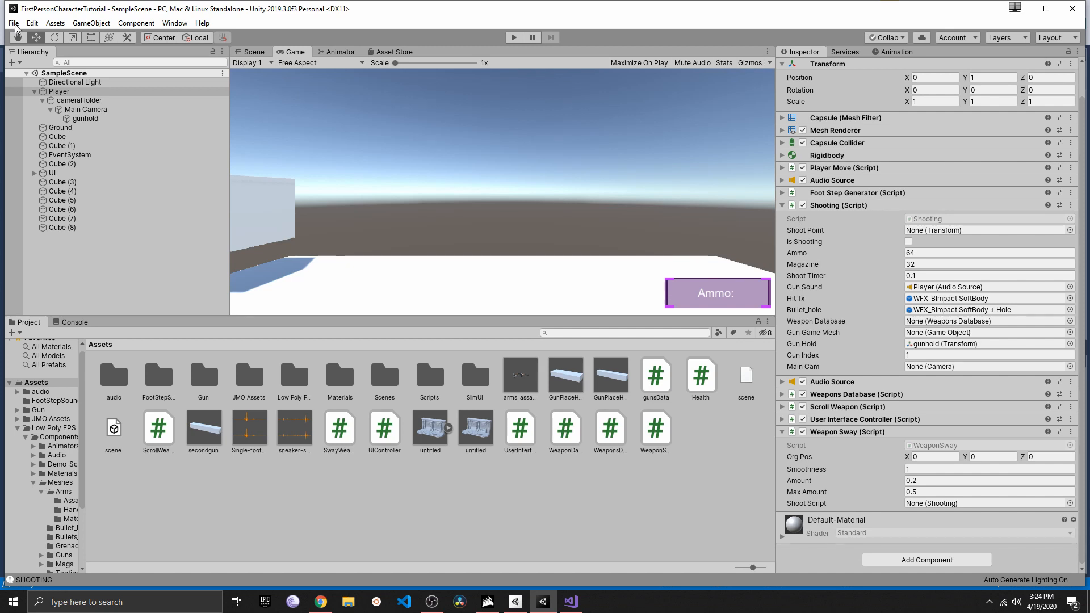
pyautogui.moveTo(496, 361)
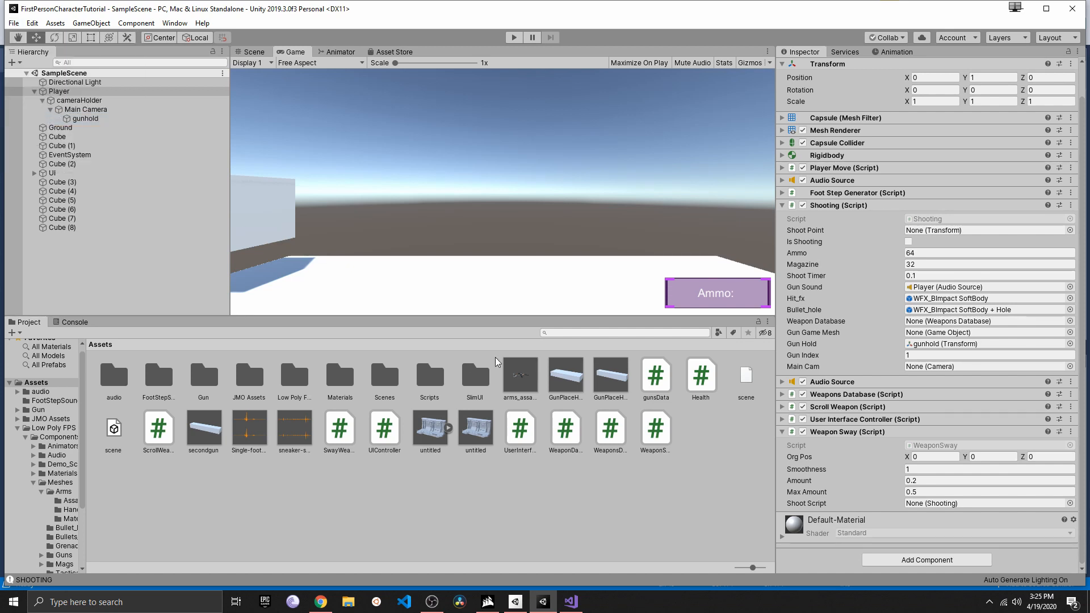
pyautogui.moveTo(581, 370)
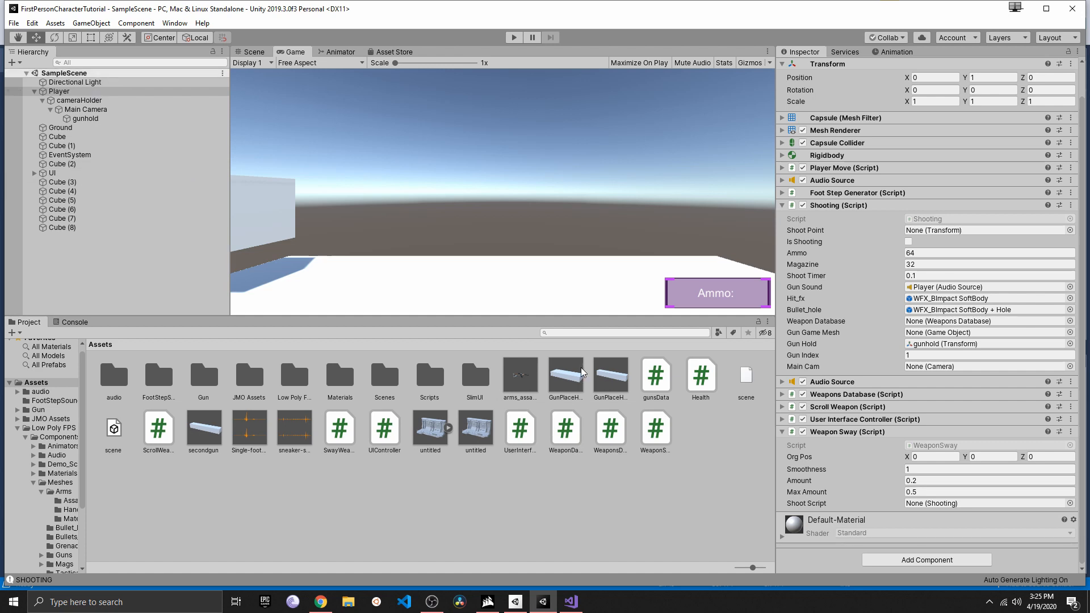
pyautogui.moveTo(528, 368)
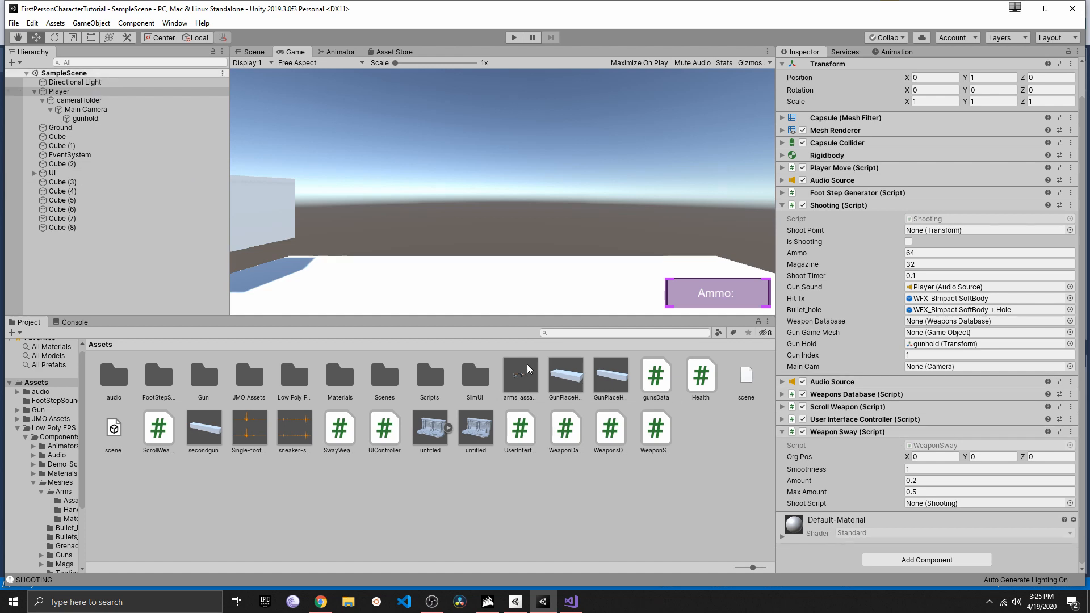
pyautogui.moveTo(528, 367)
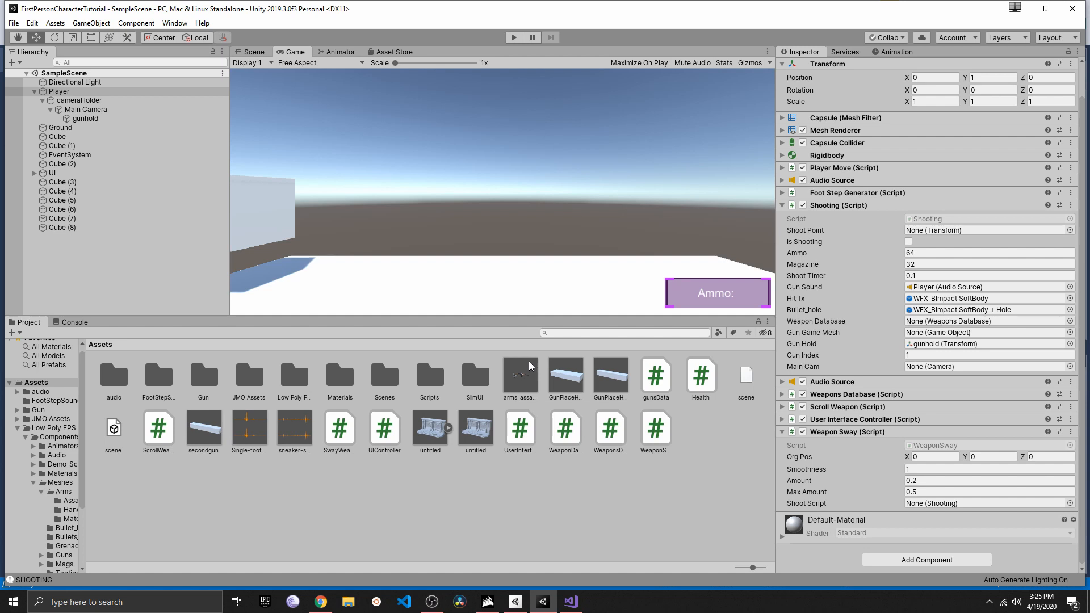
pyautogui.moveTo(605, 362)
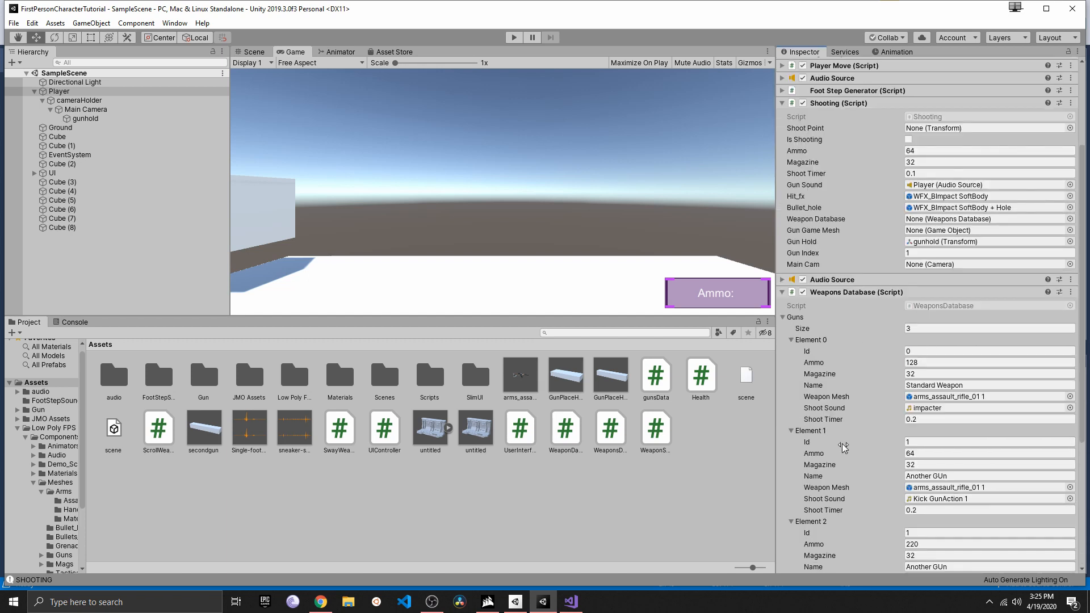
pyautogui.moveTo(698, 388)
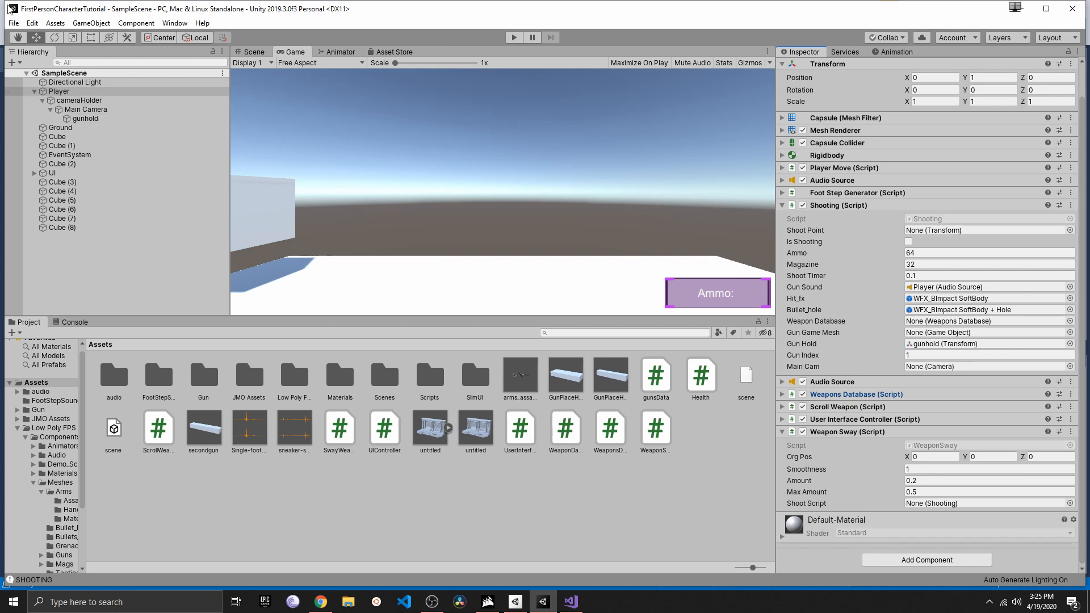
pyautogui.moveTo(6, 17)
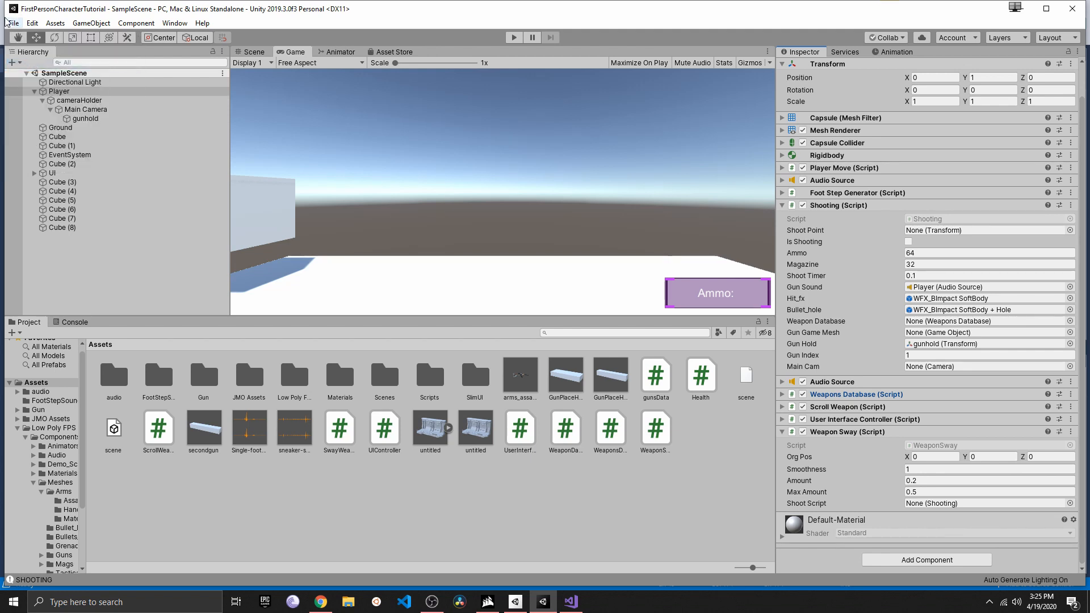
# Save the whole Unity project via File > Save Project
pyautogui.click(12, 23)
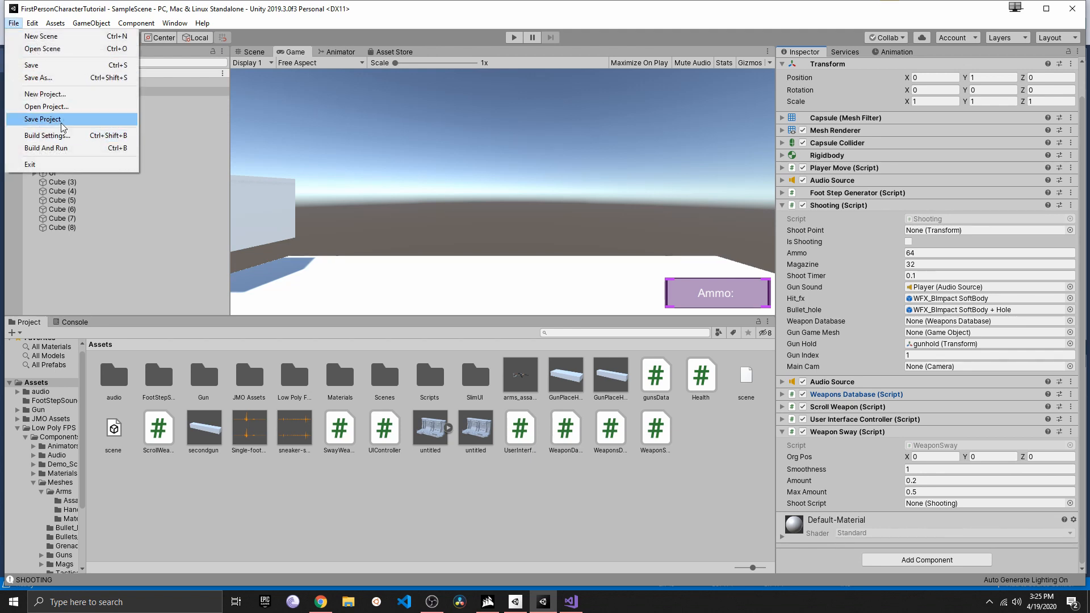
pyautogui.click(42, 119)
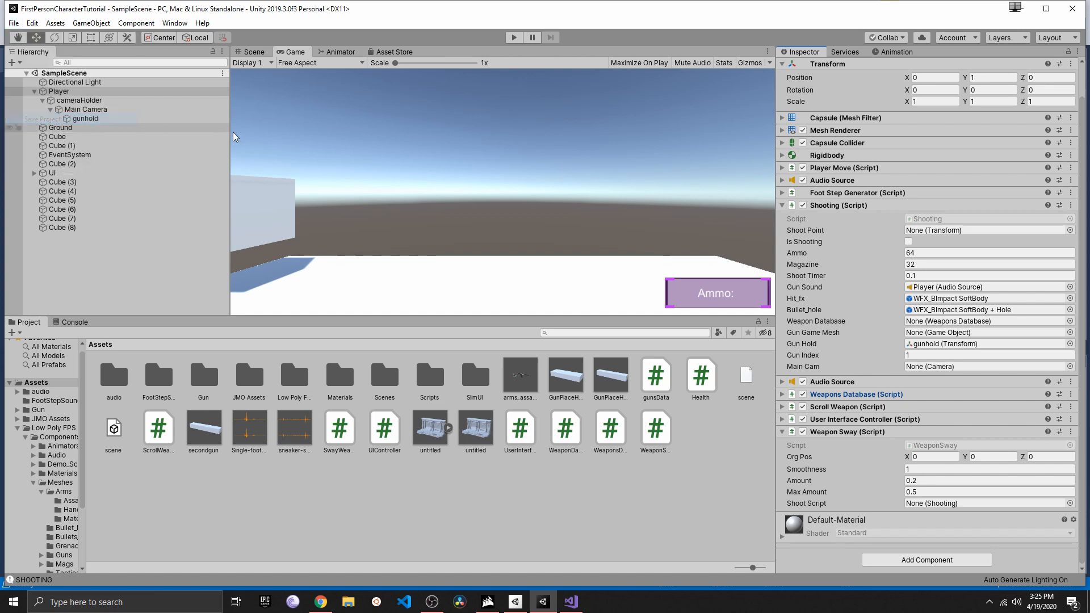
pyautogui.moveTo(351, 165)
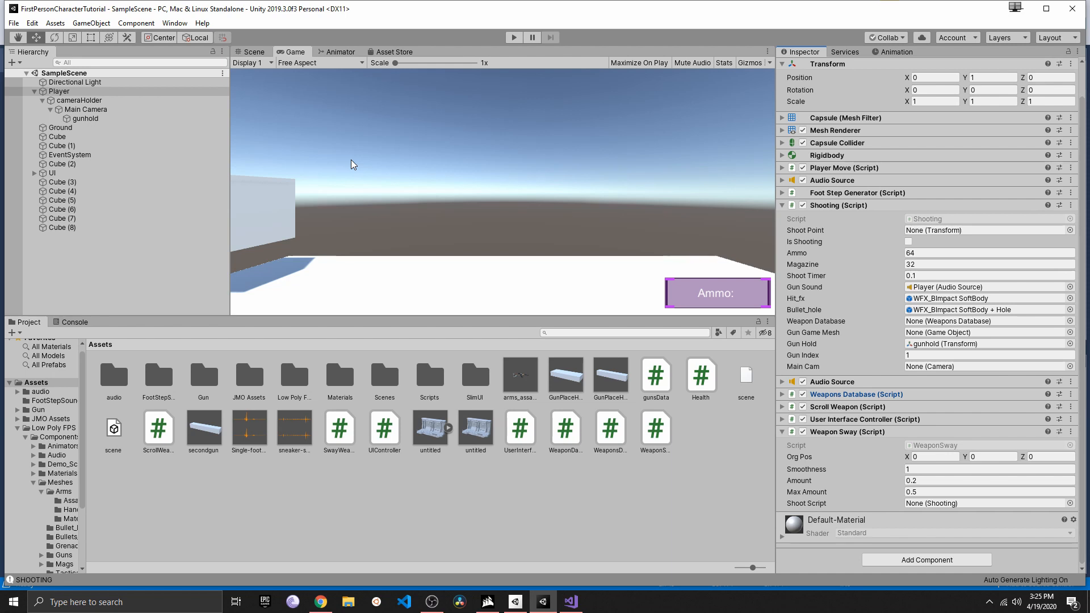
pyautogui.moveTo(391, 172)
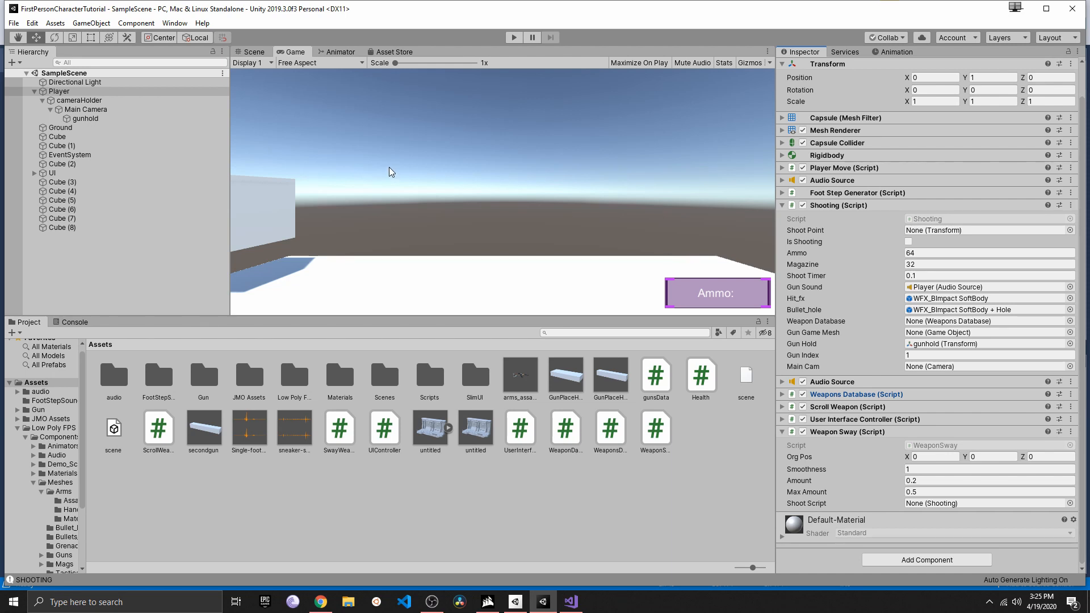
pyautogui.moveTo(445, 202)
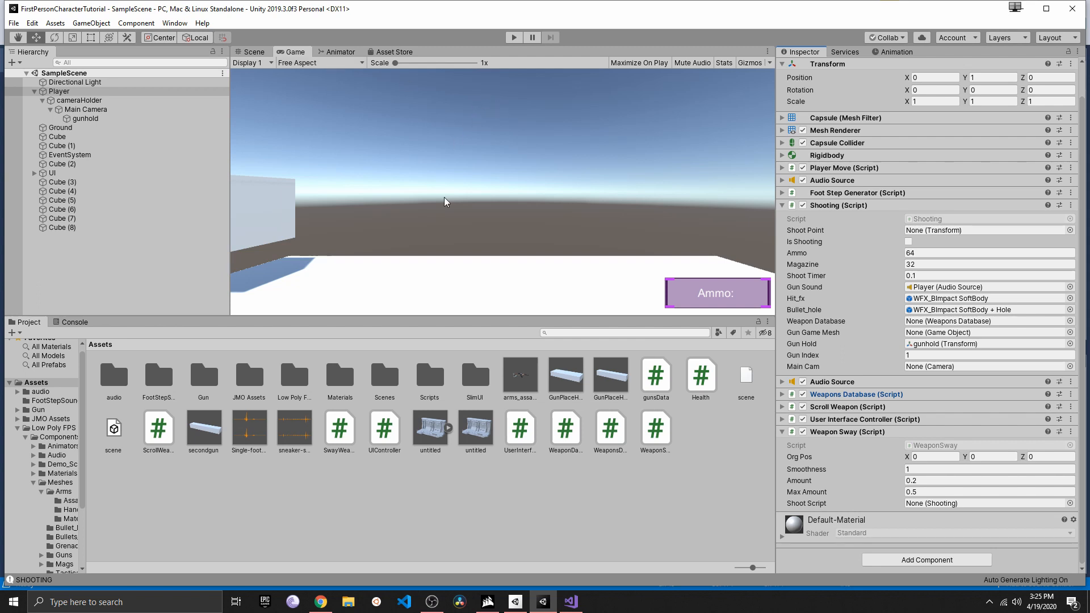
pyautogui.moveTo(523, 289)
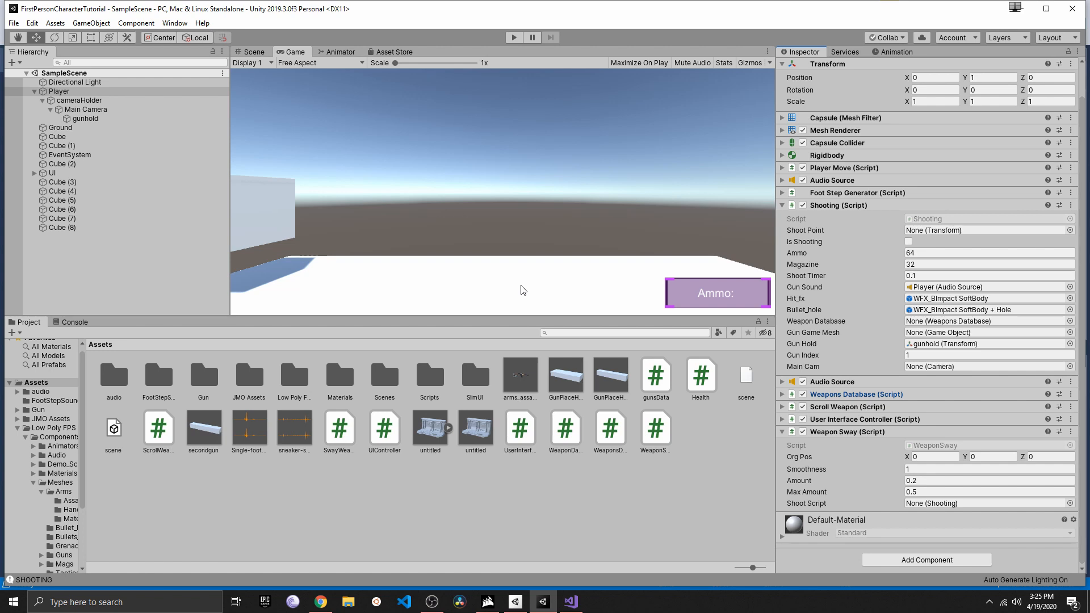
pyautogui.moveTo(520, 289)
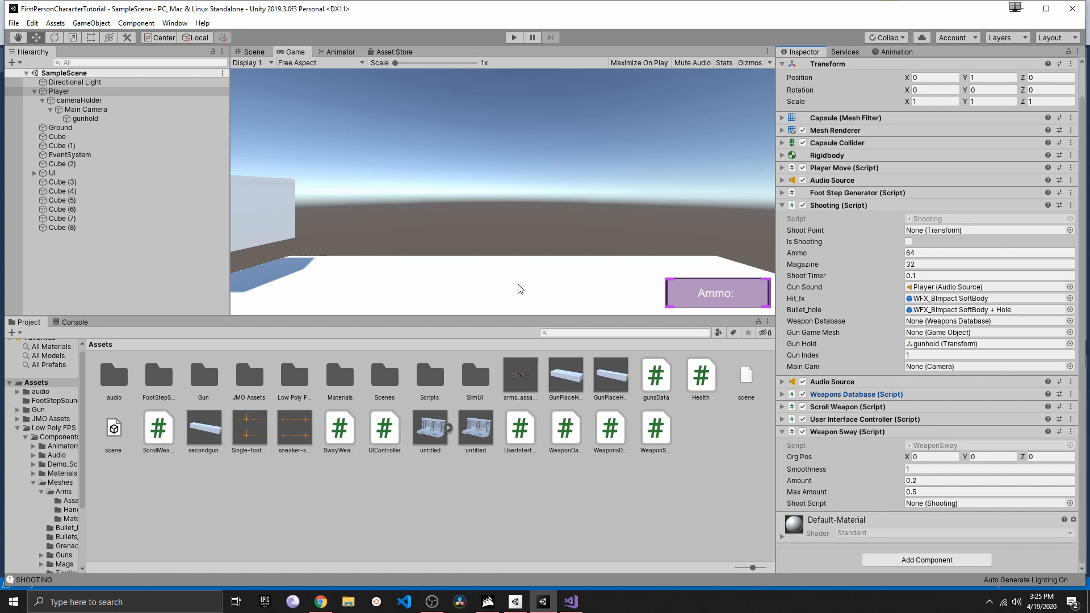